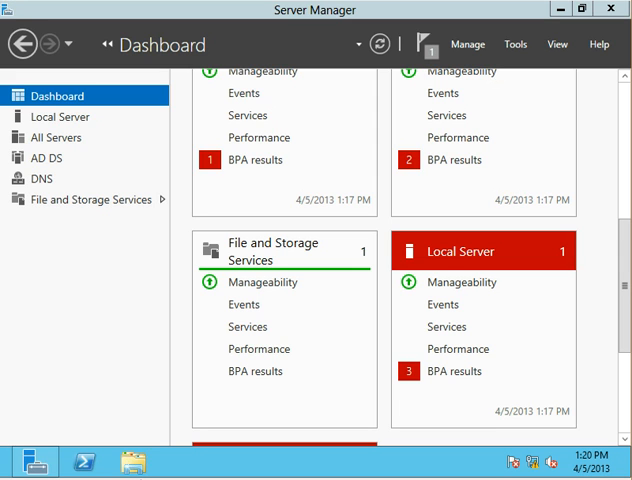
pyautogui.moveTo(558, 56)
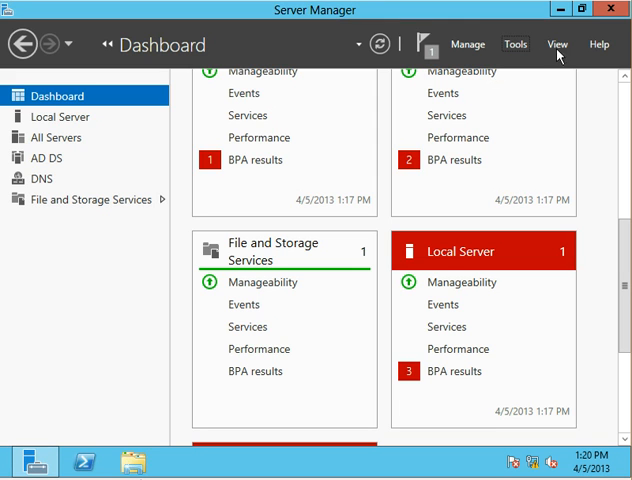
# - Open Group Policy Management from Server Manager Tools and expand the contoso.com domain
pyautogui.click(516, 44)
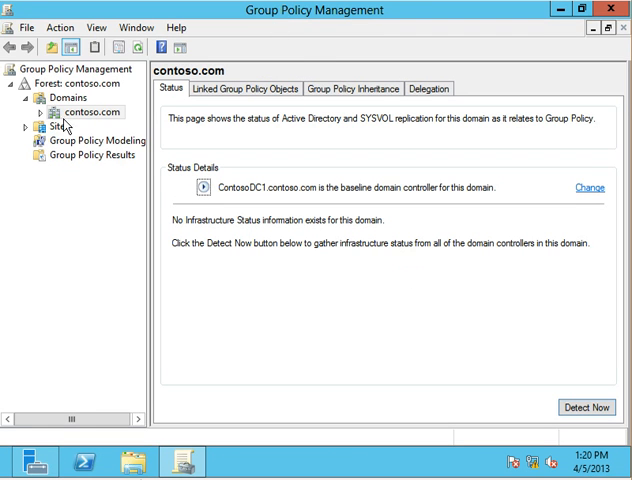
pyautogui.click(39, 111)
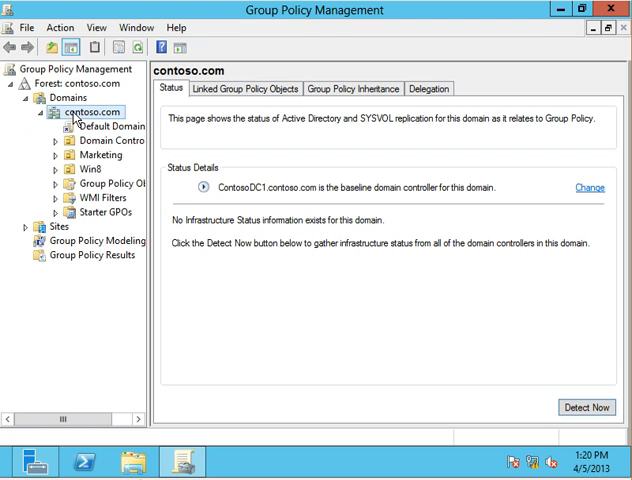
pyautogui.moveTo(170, 180)
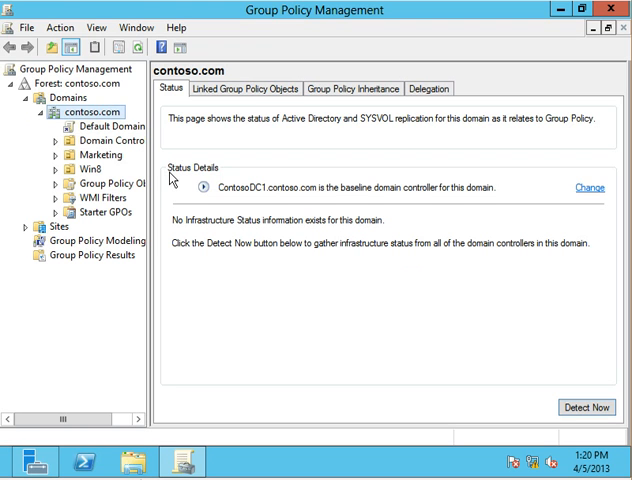
pyautogui.moveTo(207, 236)
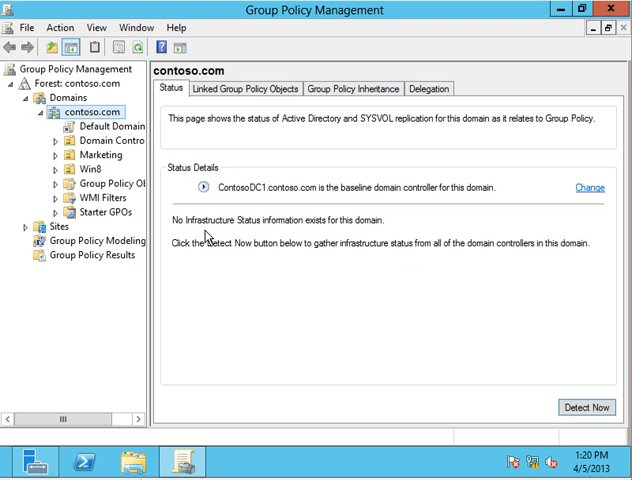
pyautogui.moveTo(207, 236)
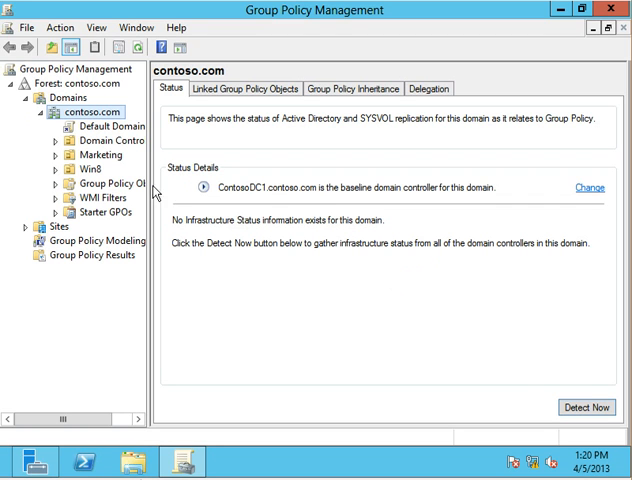
pyautogui.moveTo(202, 191)
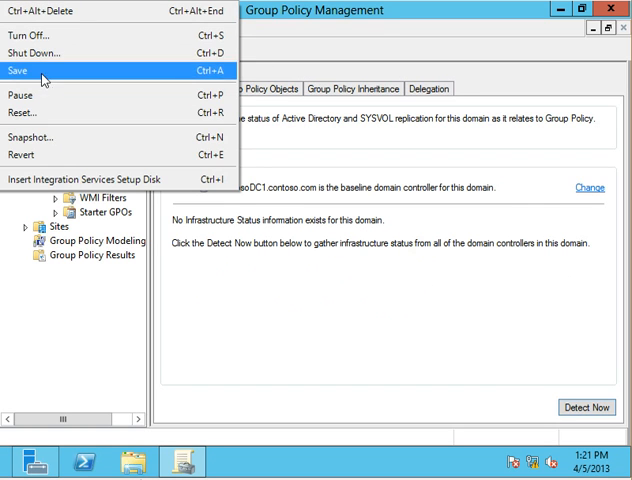
pyautogui.moveTo(35, 145)
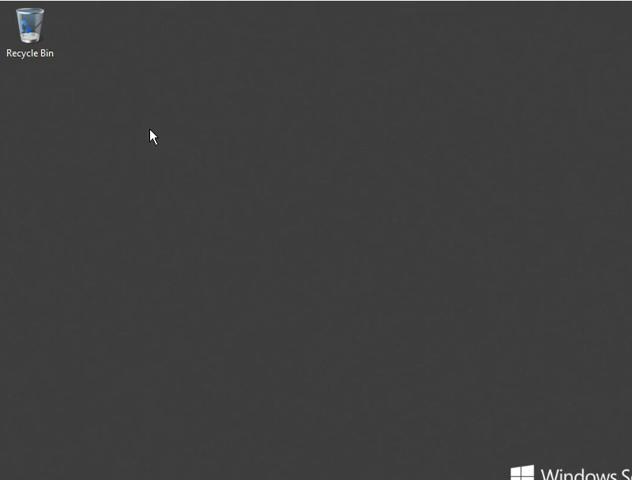
pyautogui.moveTo(155, 250)
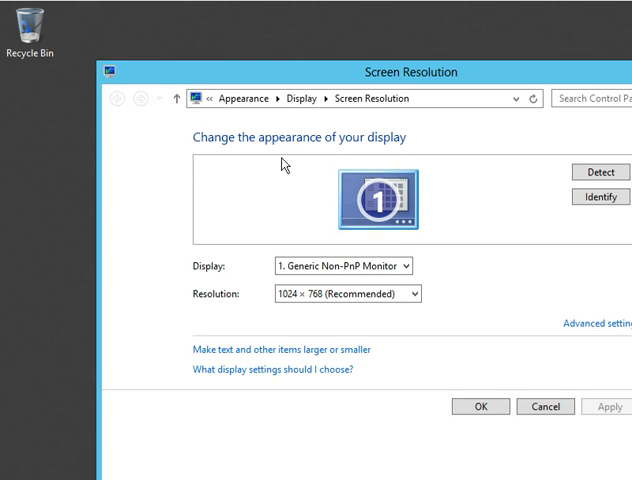
pyautogui.moveTo(615, 324)
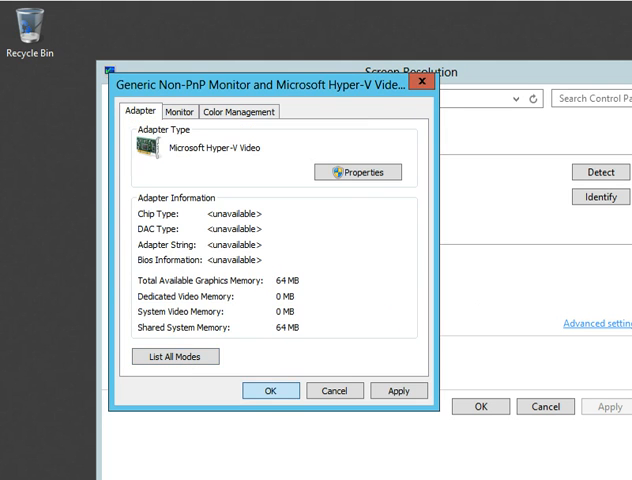
# - Confirm the new virtual machine display mode and keep the changed display settings
pyautogui.click(399, 390)
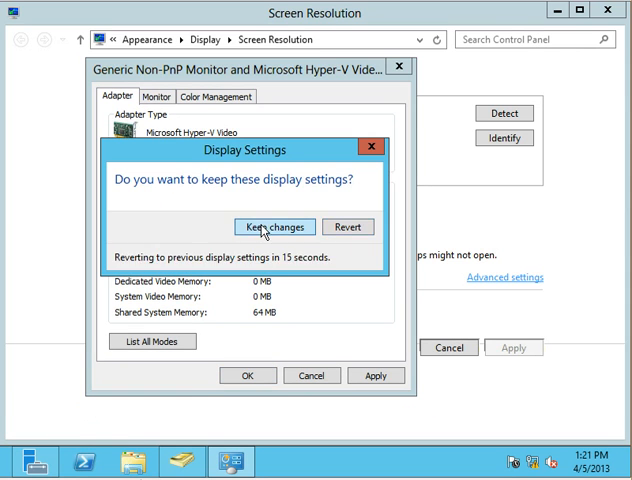
pyautogui.click(284, 226)
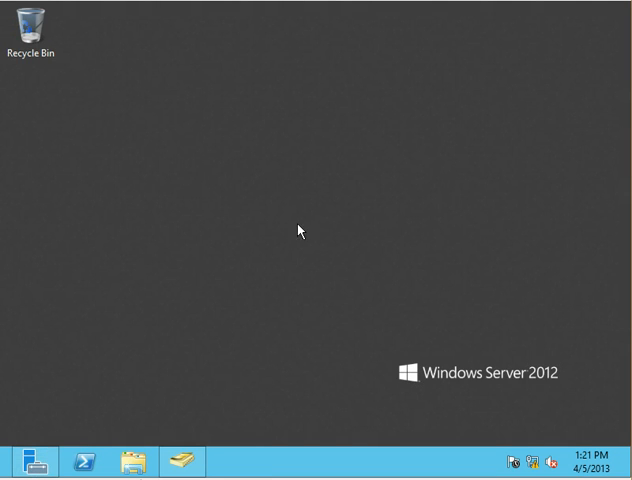
pyautogui.moveTo(447, 89)
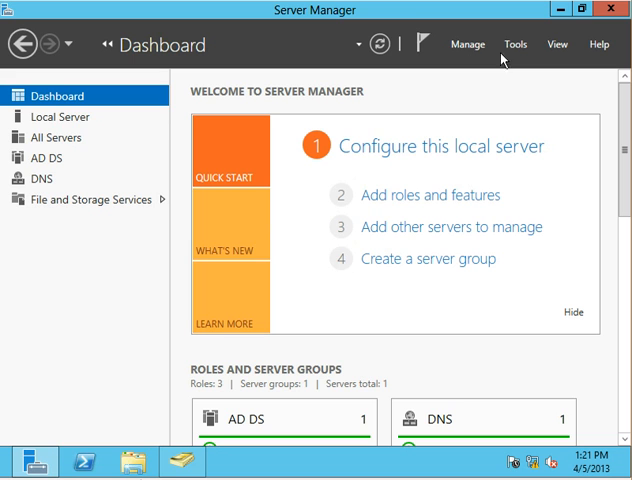
pyautogui.moveTo(517, 48)
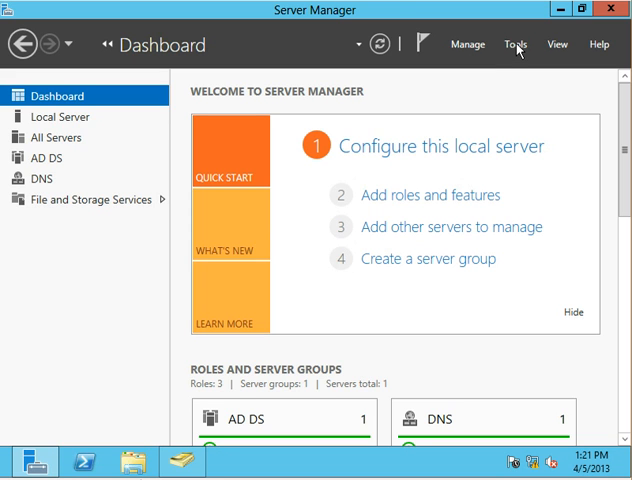
# - Launch Group Policy Management from the Server Manager Tools menu
pyautogui.click(515, 45)
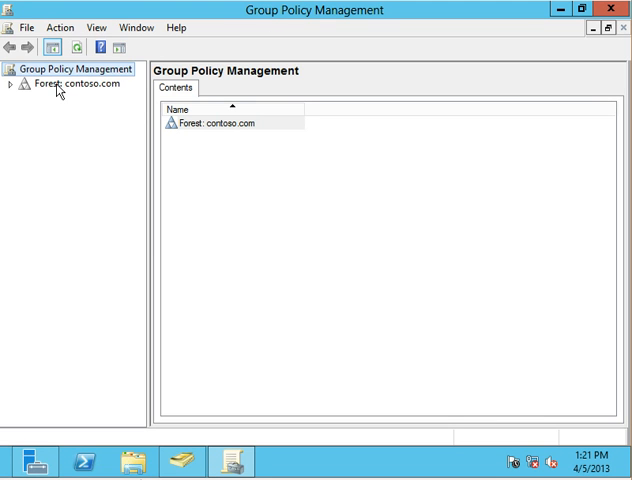
# - Expand the forest to contoso.com and run Detect Now on its Status page
pyautogui.click(75, 83)
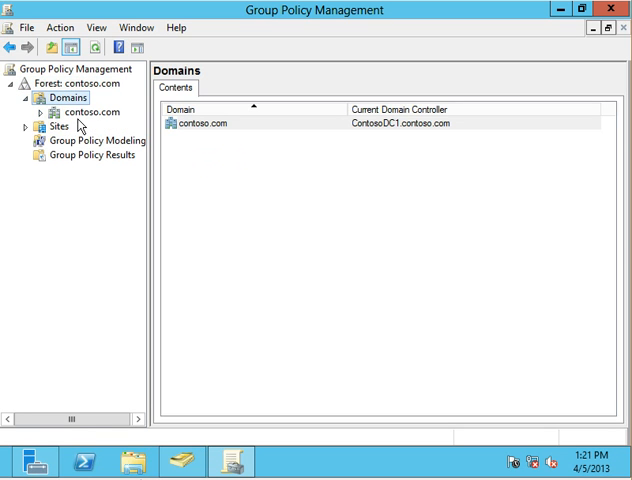
pyautogui.click(84, 112)
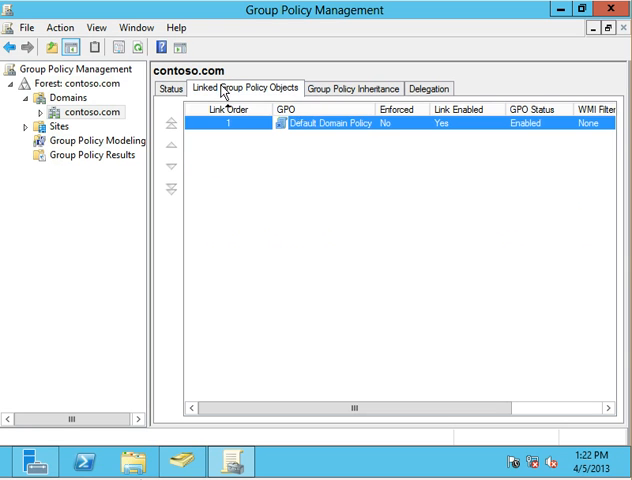
pyautogui.click(171, 88)
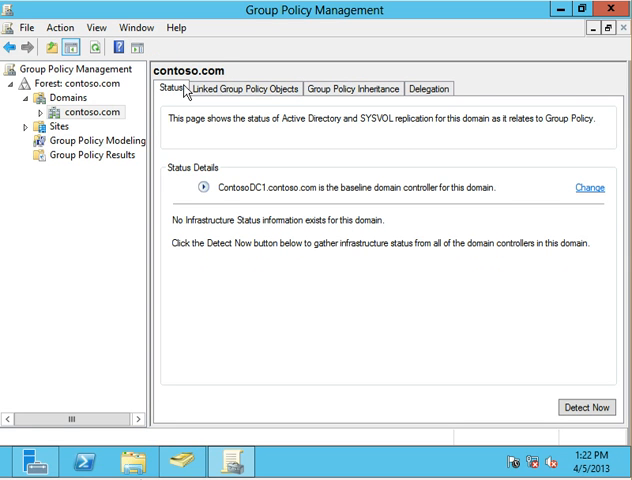
pyautogui.moveTo(337, 253)
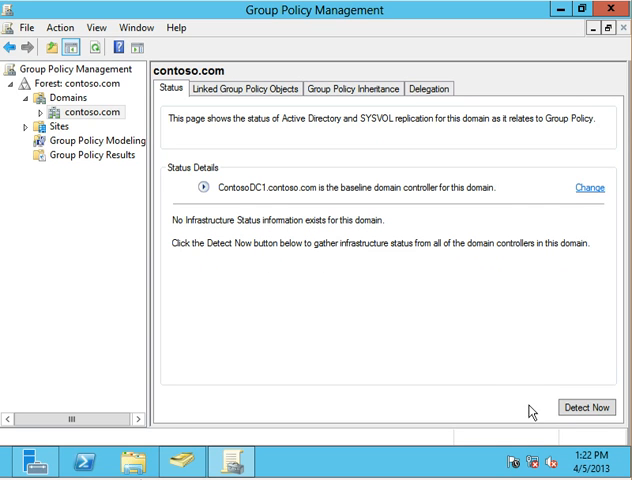
pyautogui.click(586, 408)
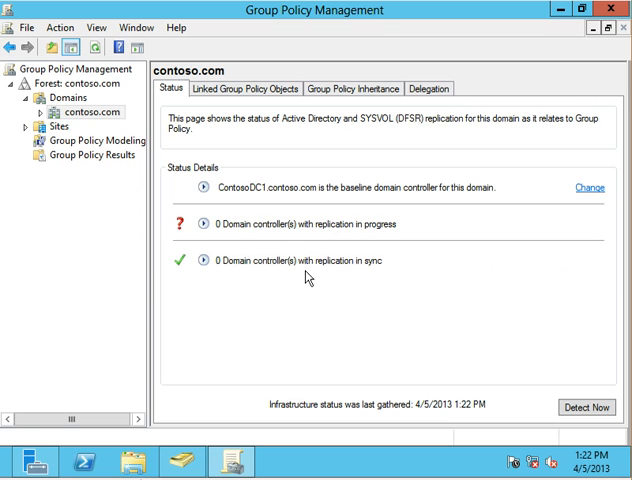
pyautogui.moveTo(281, 298)
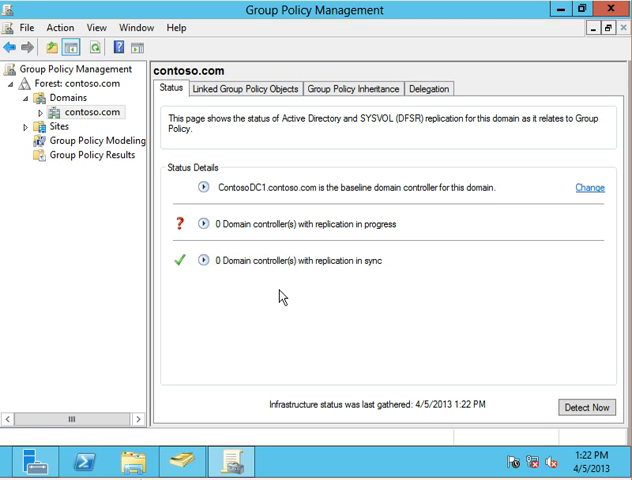
pyautogui.moveTo(283, 321)
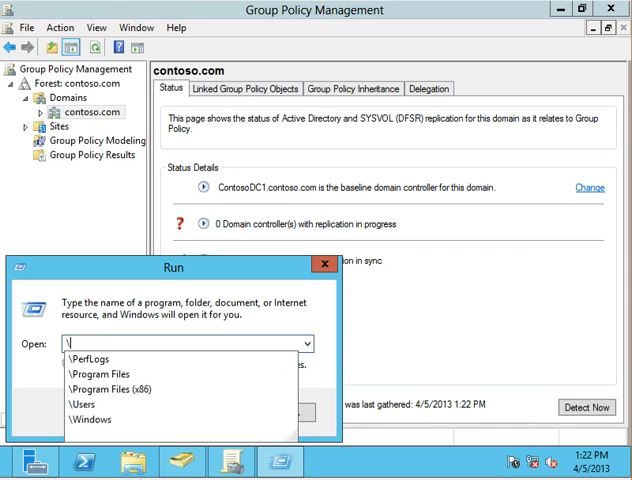
# - Browse to \\contoso.com\SYSVOL and open its contoso.com folder
pyautogui.write('\\contoso.com\\SYSVOL')
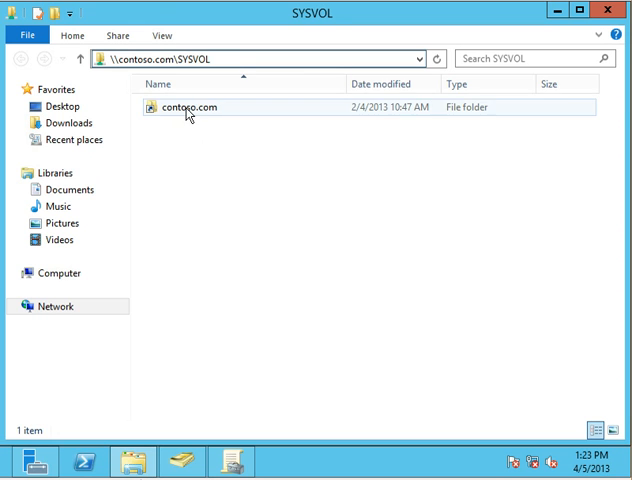
pyautogui.doubleClick(188, 107)
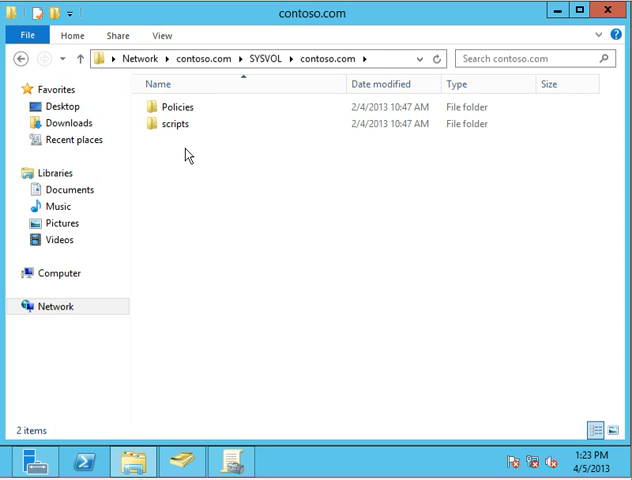
pyautogui.moveTo(210, 169)
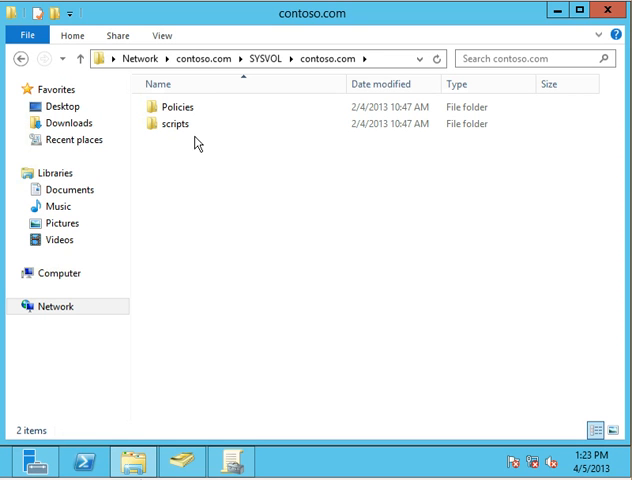
pyautogui.doubleClick(176, 106)
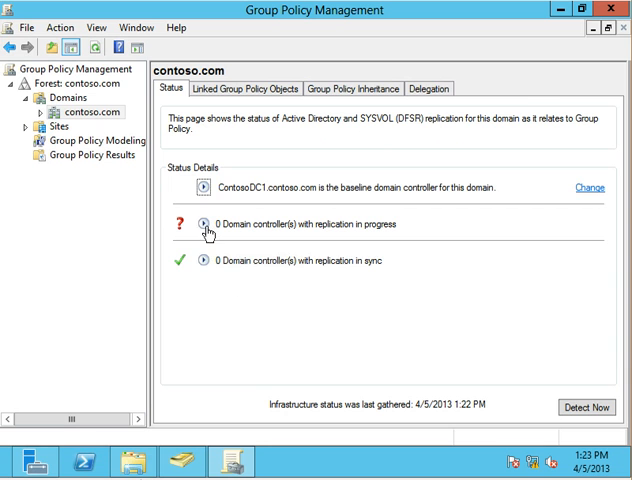
pyautogui.moveTo(199, 268)
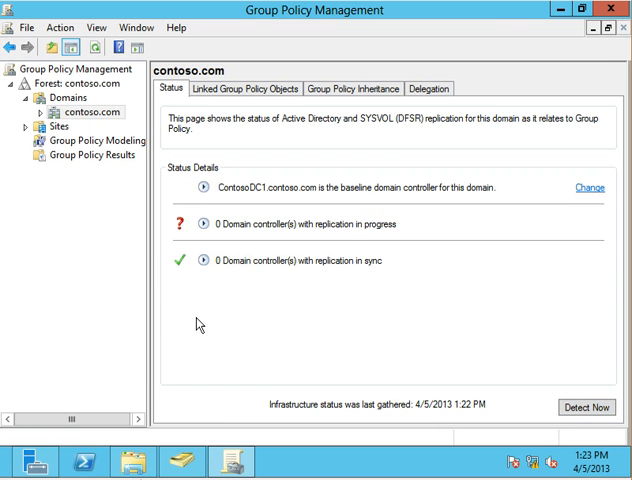
pyautogui.moveTo(206, 450)
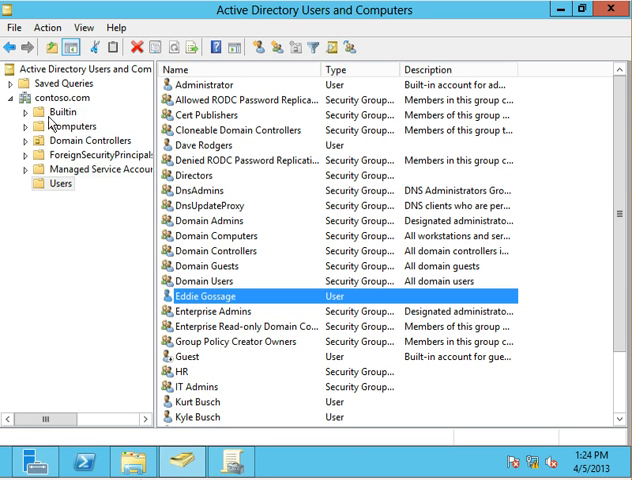
# - Create a Win8 organizational unit under the contoso.com domain
pyautogui.rightClick(48, 97)
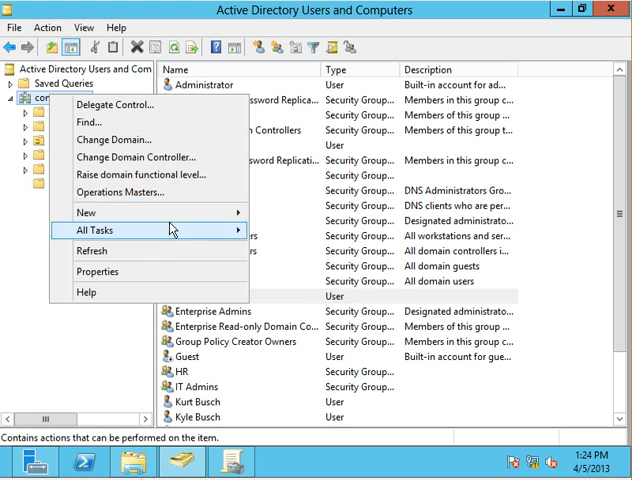
pyautogui.moveTo(88, 212)
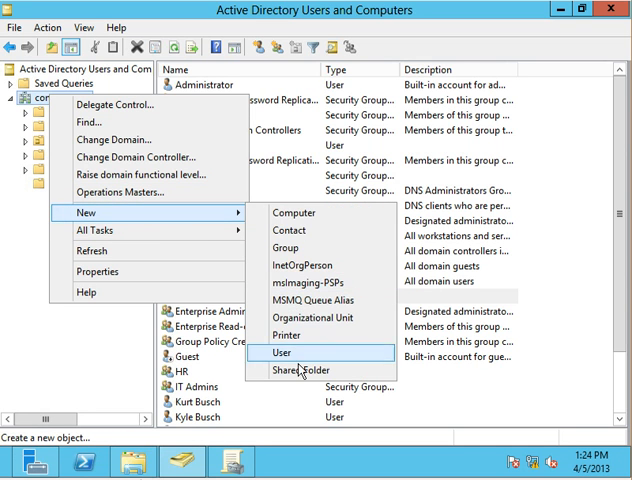
pyautogui.click(320, 318)
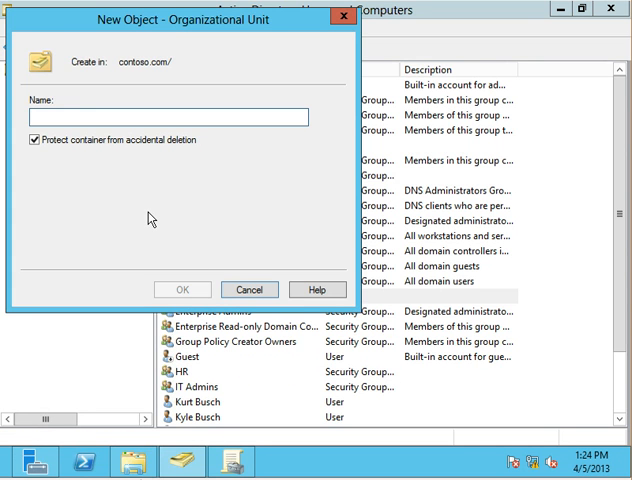
pyautogui.write('Win8')
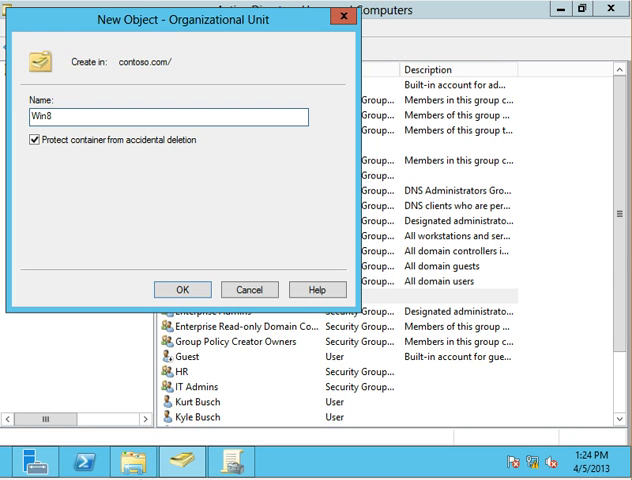
pyautogui.click(182, 289)
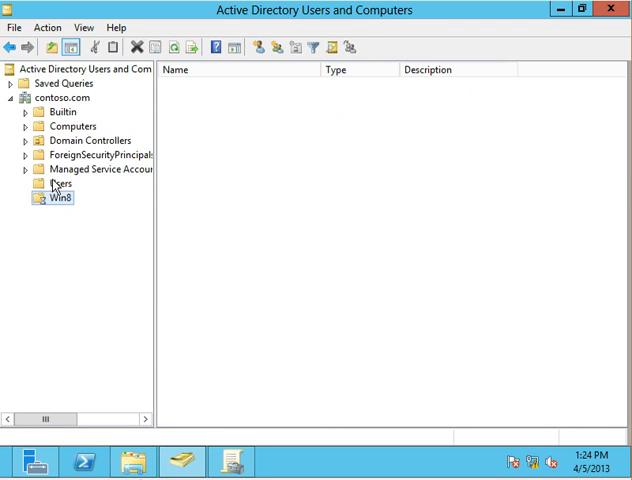
# - Move CONTOSOCLIENT1 from the Computers container into the Win8 OU
pyautogui.click(72, 126)
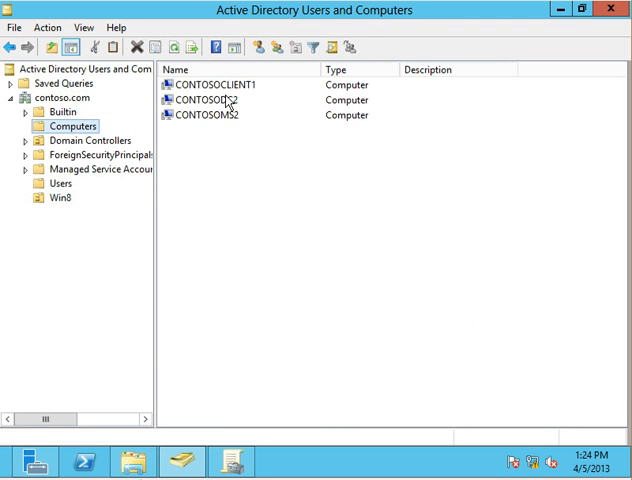
pyautogui.rightClick(210, 85)
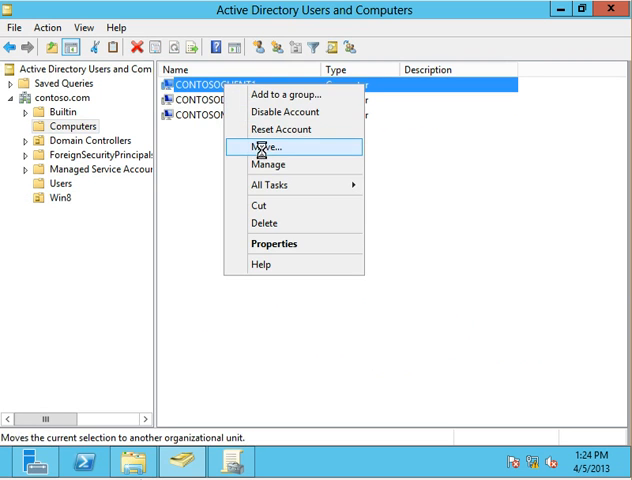
pyautogui.click(272, 147)
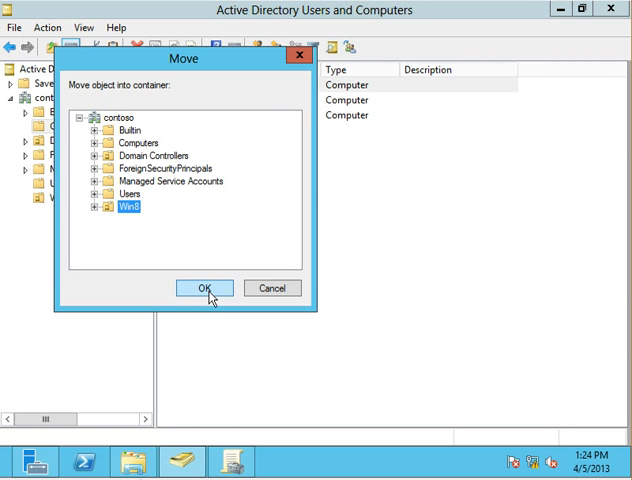
pyautogui.click(204, 288)
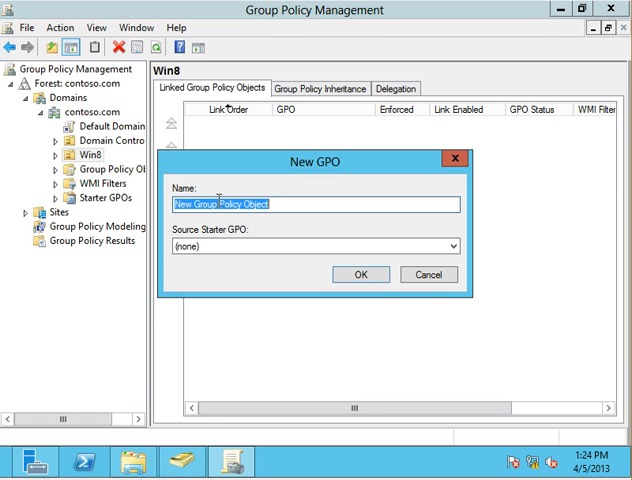
# - Name the new Win8 OU GPO 'Win8Policy', then open its link for editing
pyautogui.write('Win8Pol')
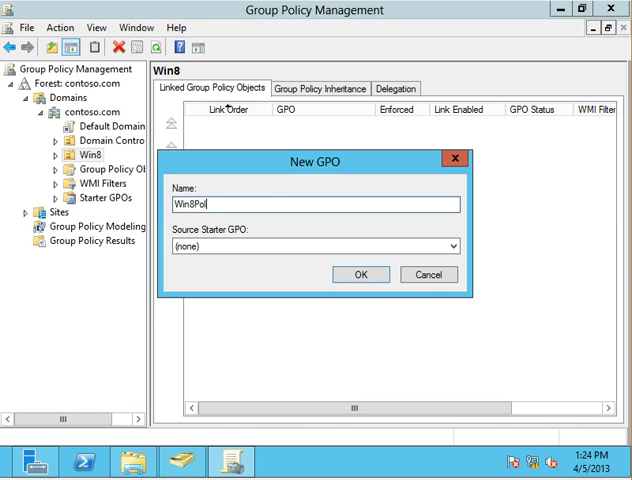
pyautogui.write('icy')
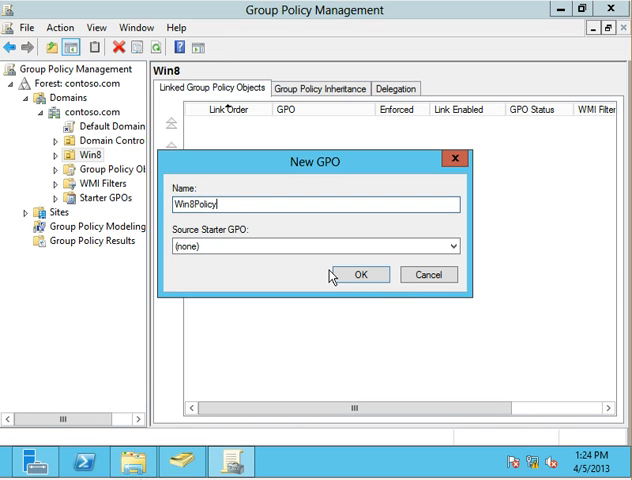
pyautogui.click(360, 274)
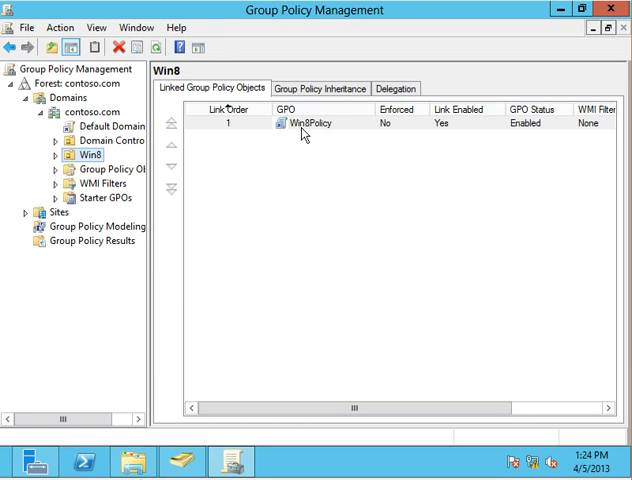
pyautogui.rightClick(308, 123)
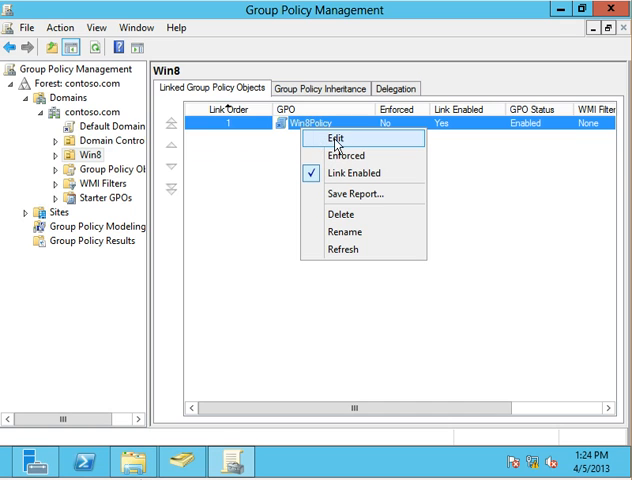
pyautogui.moveTo(347, 148)
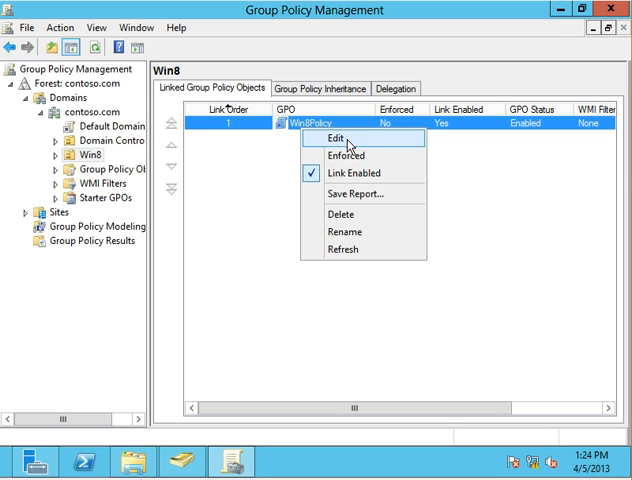
pyautogui.click(338, 140)
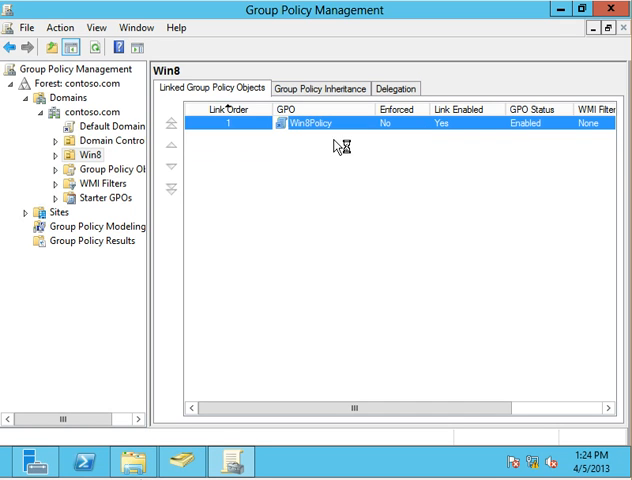
pyautogui.moveTo(222, 207)
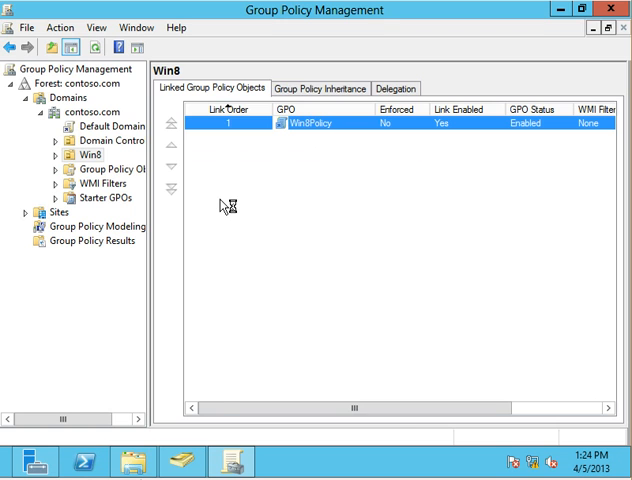
# - Browse Computer Configuration Administrative Templates to Sync your settings and open Do not sync passwords
pyautogui.doubleClick(313, 122)
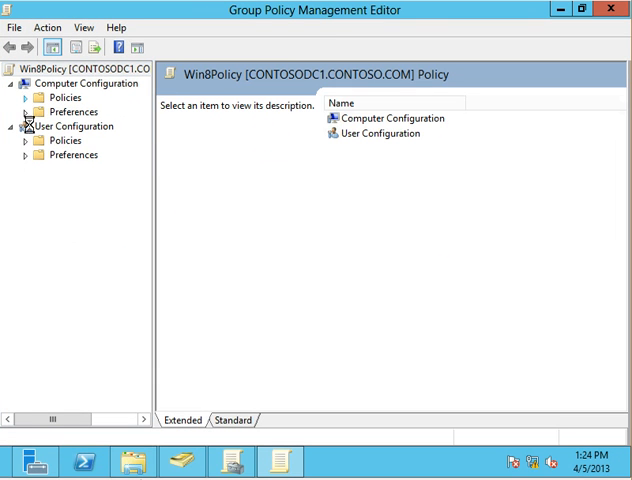
pyautogui.click(22, 98)
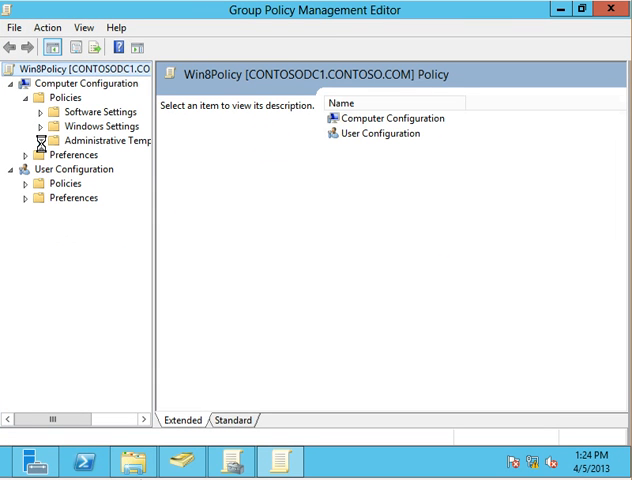
pyautogui.click(42, 140)
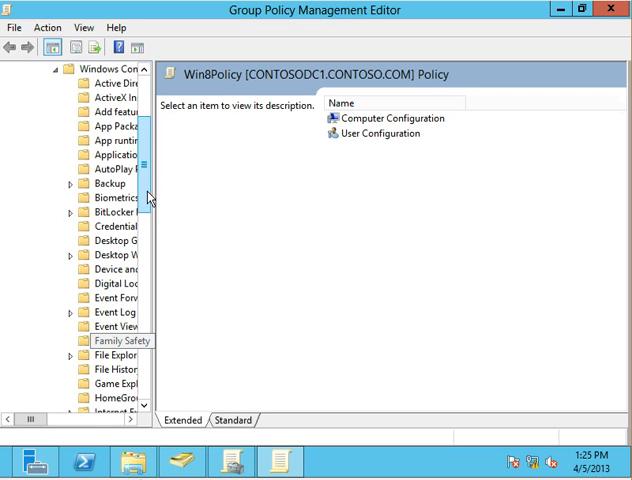
pyautogui.scroll(-3)
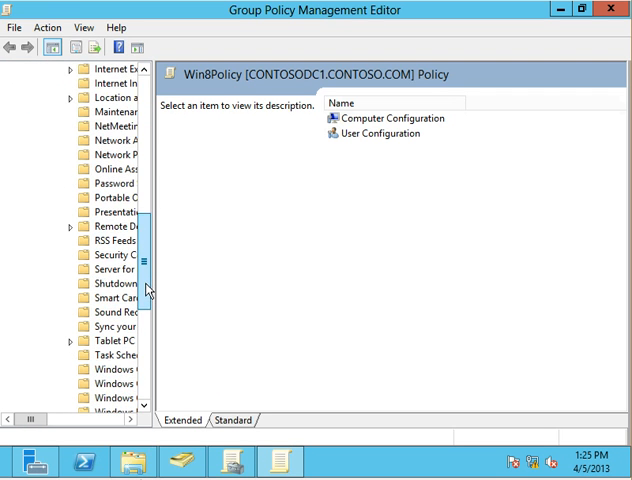
pyautogui.click(95, 339)
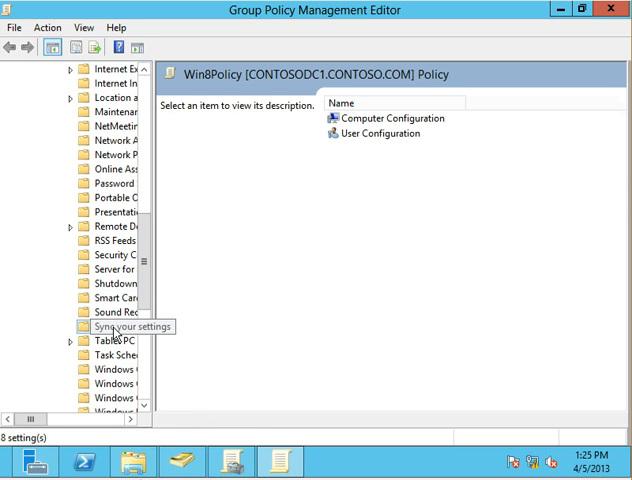
pyautogui.click(112, 326)
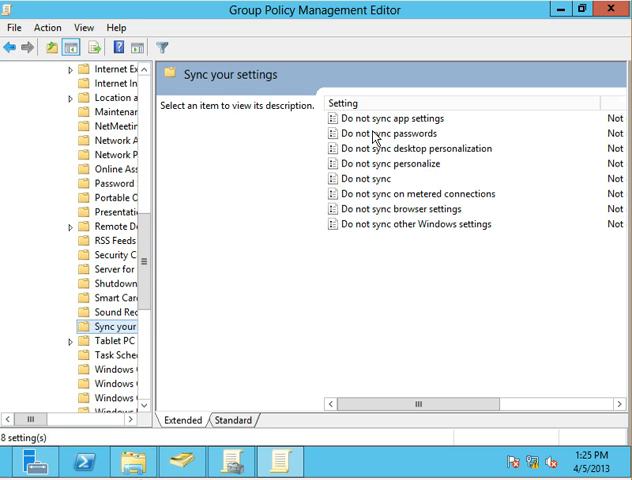
pyautogui.click(400, 133)
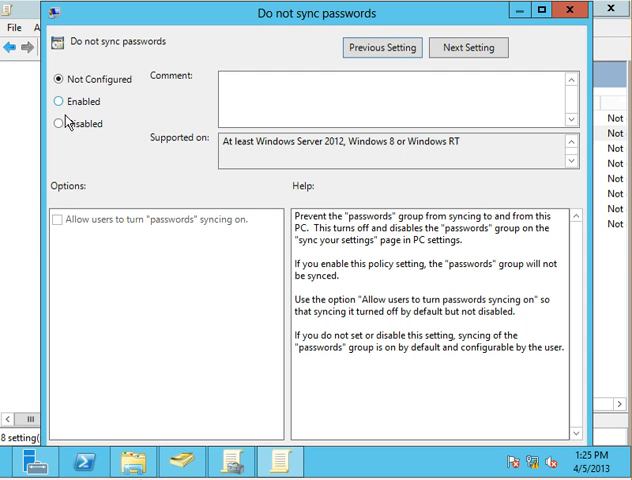
pyautogui.click(58, 101)
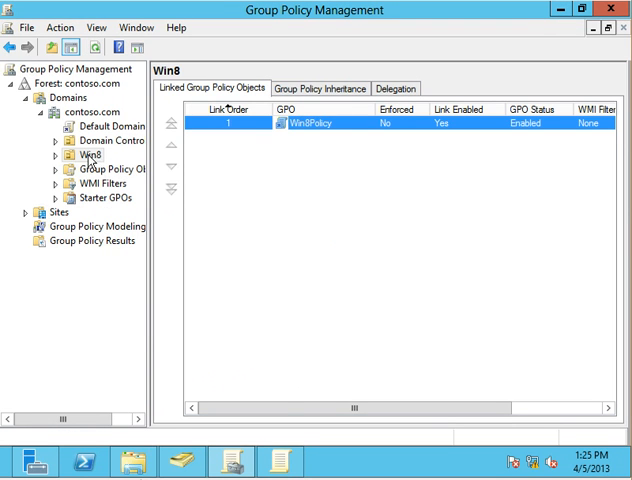
# - Force a Group Policy update on the Win8 OU's computers and confirm it
pyautogui.rightClick(85, 158)
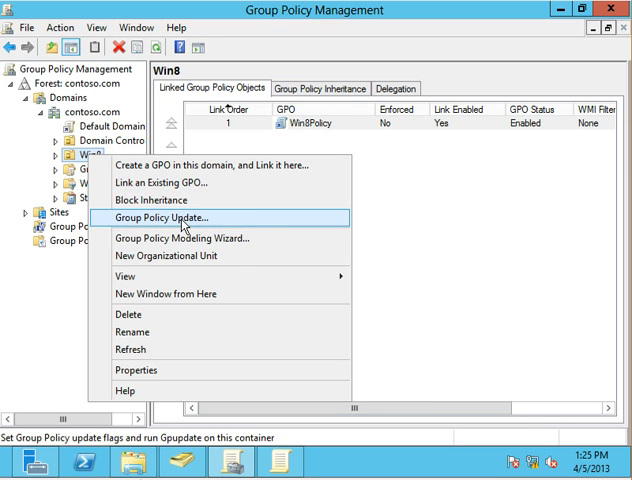
pyautogui.click(181, 216)
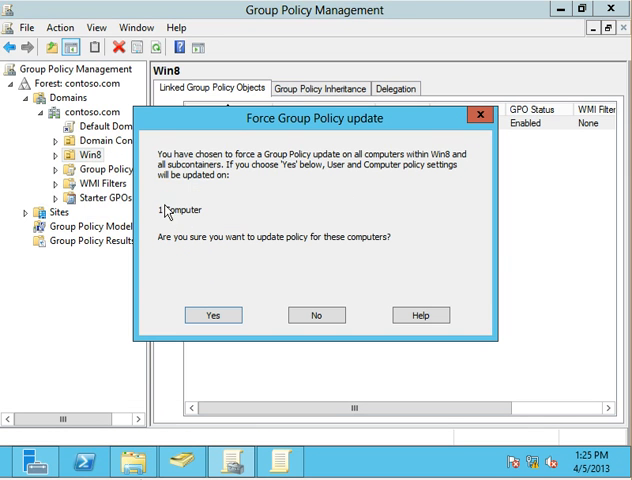
pyautogui.moveTo(362, 427)
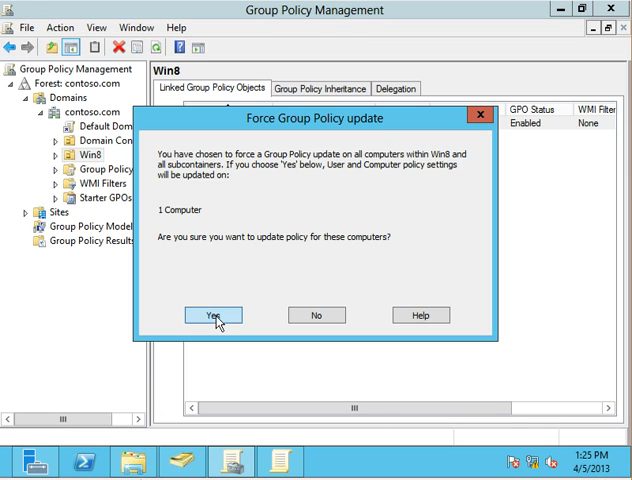
pyautogui.click(214, 315)
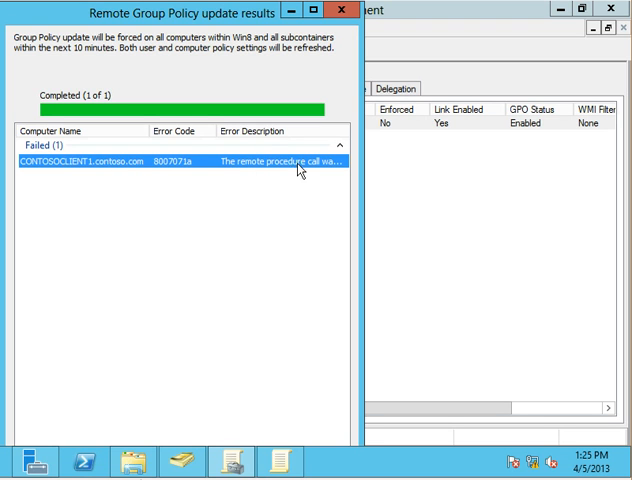
pyautogui.moveTo(324, 167)
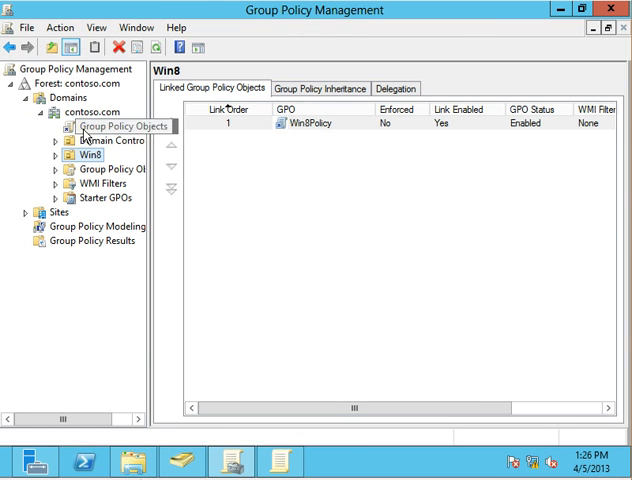
# - Rerun the Win8 policy update, open \\contosoclient1\c via Run, and maximize results
pyautogui.rightClick(74, 152)
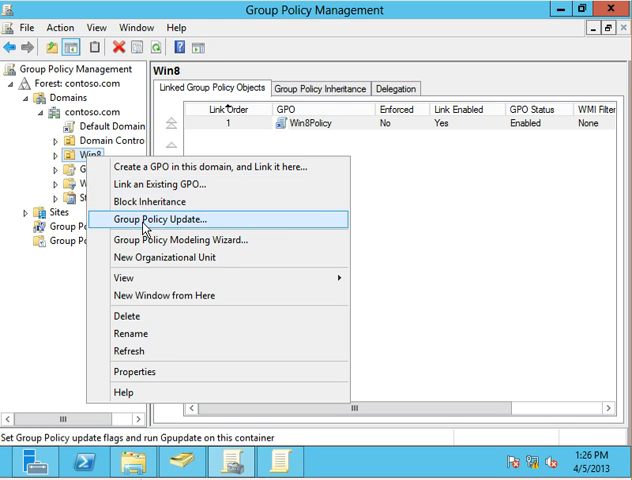
pyautogui.click(175, 218)
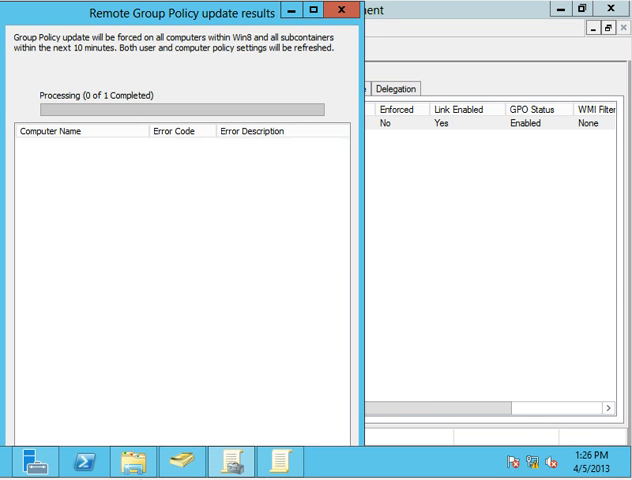
pyautogui.rightClick(190, 95)
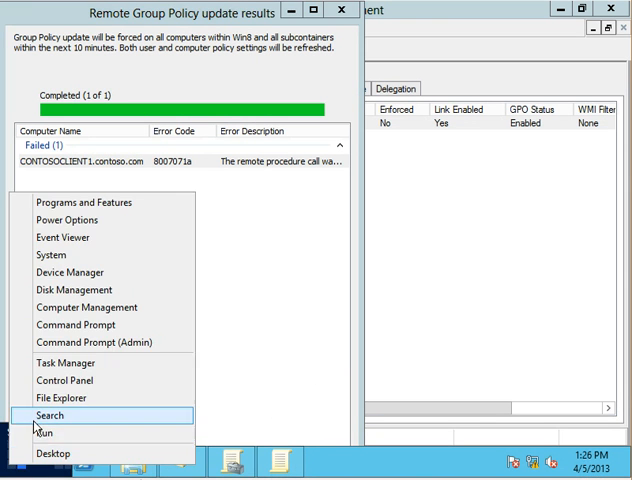
pyautogui.click(47, 432)
pyautogui.write('\\\\contosoclient1\\c')
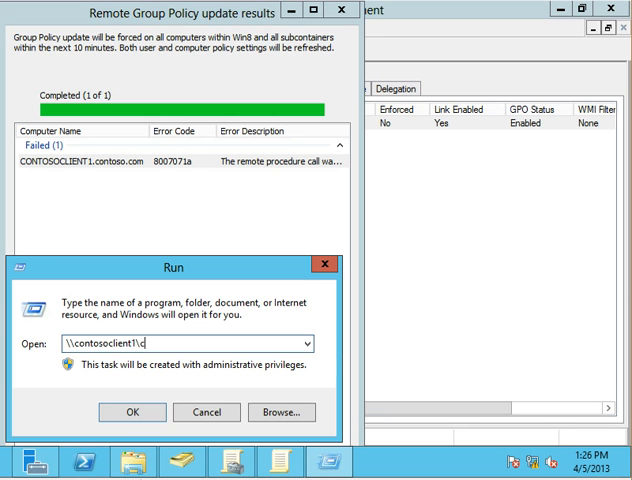
pyautogui.click(131, 412)
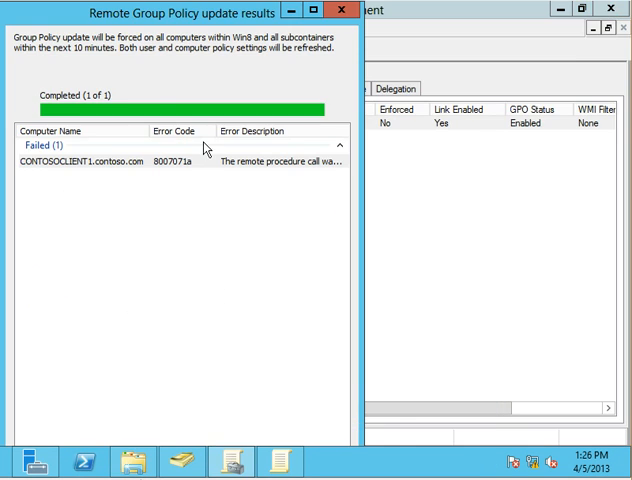
pyautogui.moveTo(262, 209)
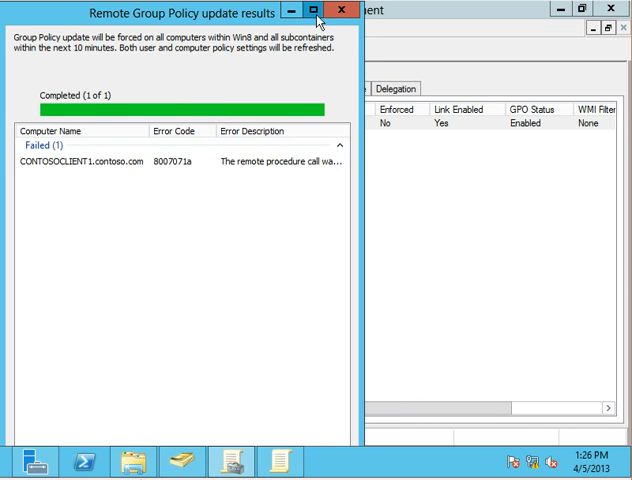
pyautogui.click(315, 13)
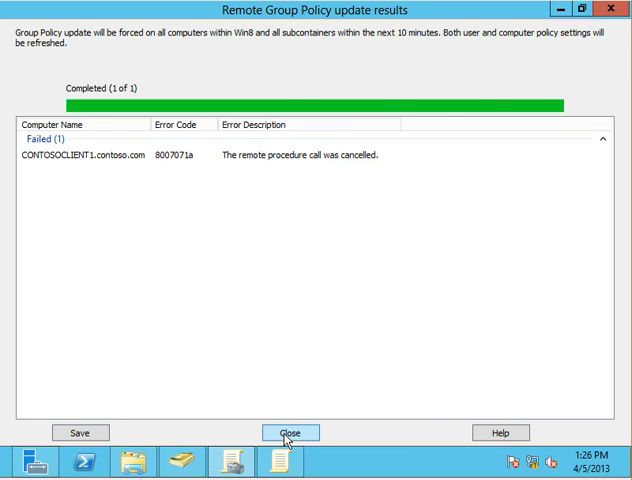
# - Force a third Win8 update, which fails with RPC server unavailable (800706ba), and close the results
pyautogui.click(291, 432)
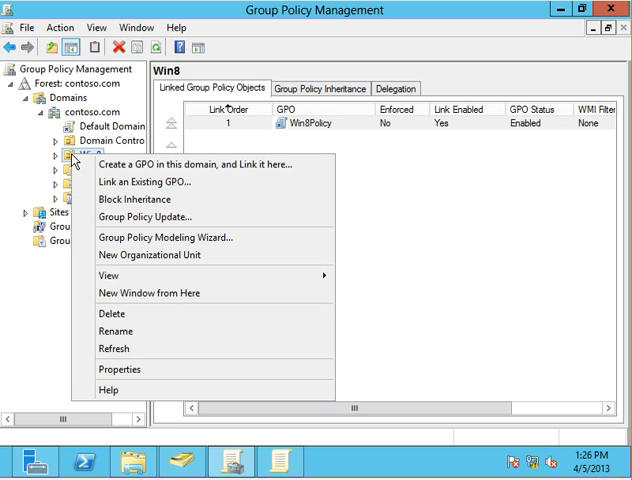
pyautogui.moveTo(140, 199)
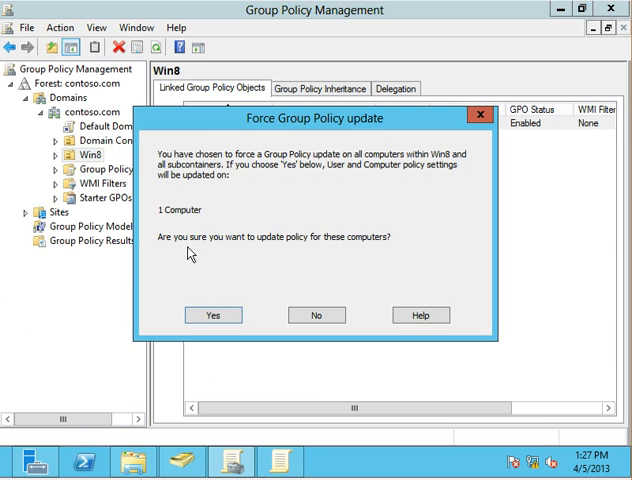
pyautogui.click(213, 315)
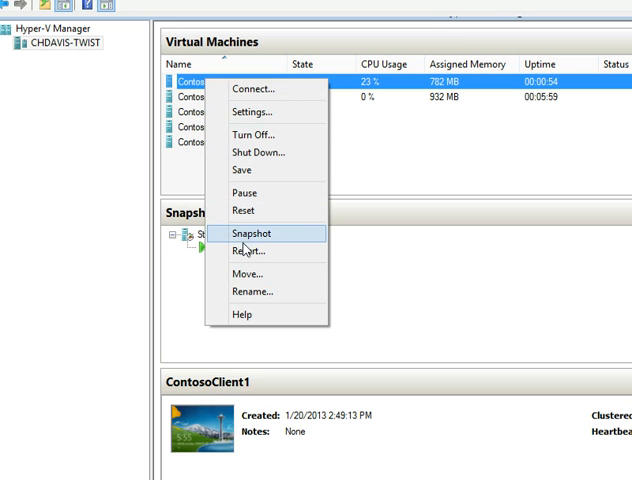
pyautogui.click(257, 152)
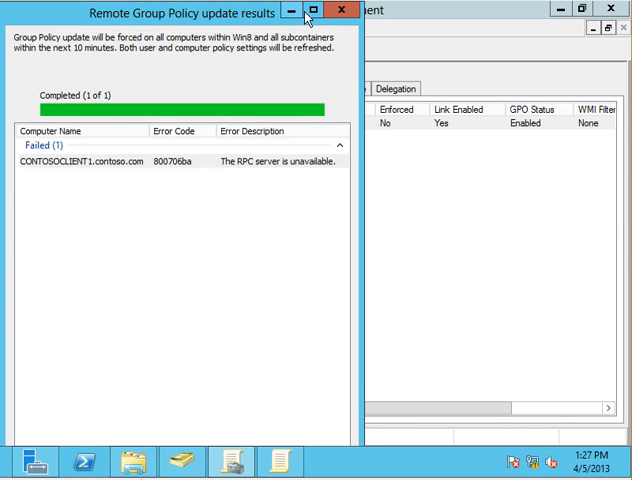
pyautogui.click(292, 13)
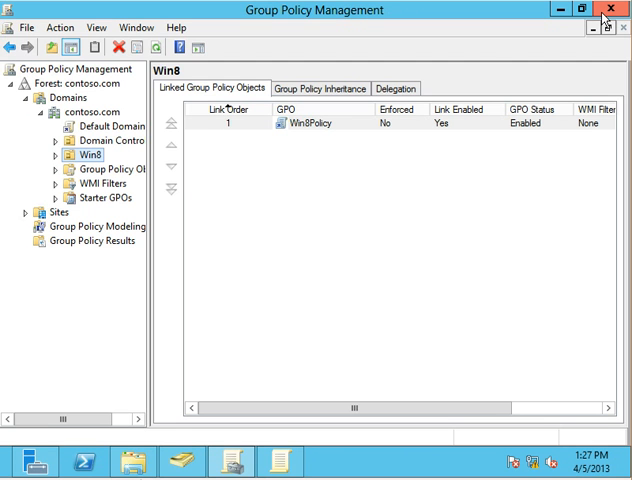
pyautogui.moveTo(258, 272)
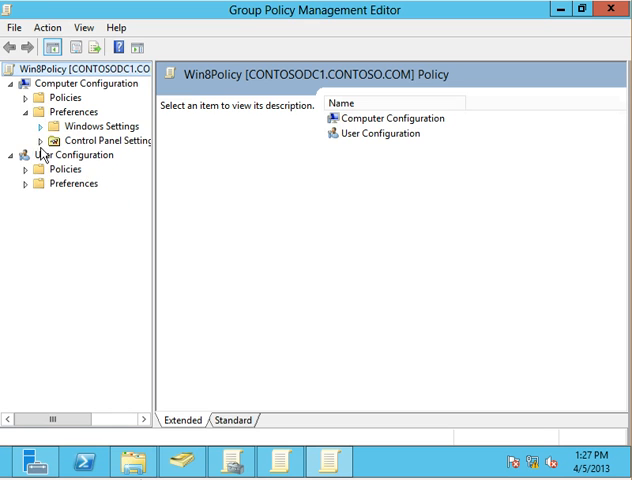
# - In Win8Policy, open Sync your settings and view the Do not sync policy description
pyautogui.click(35, 97)
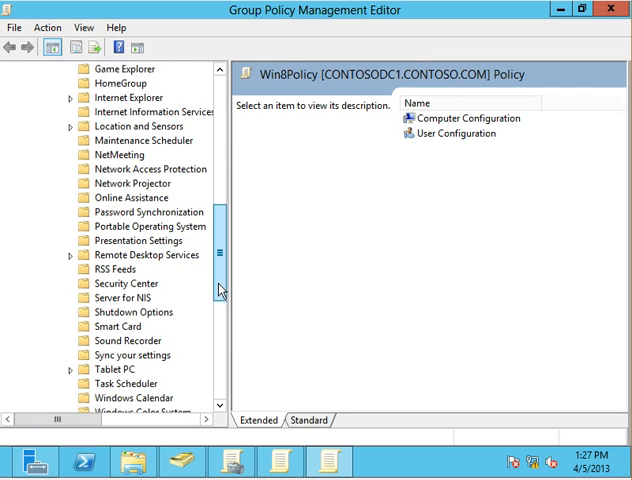
pyautogui.click(132, 255)
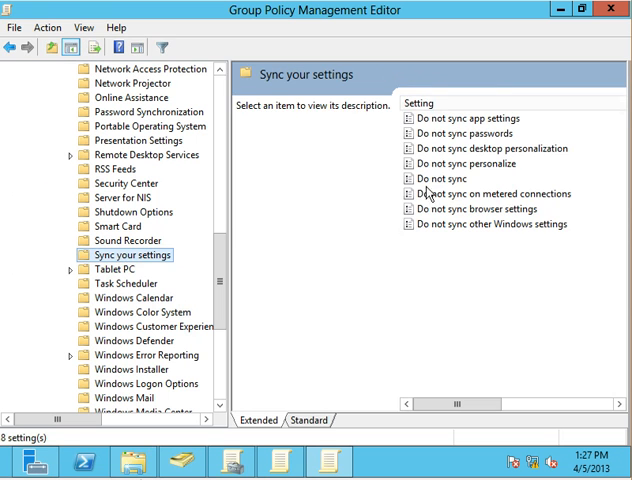
pyautogui.doubleClick(449, 179)
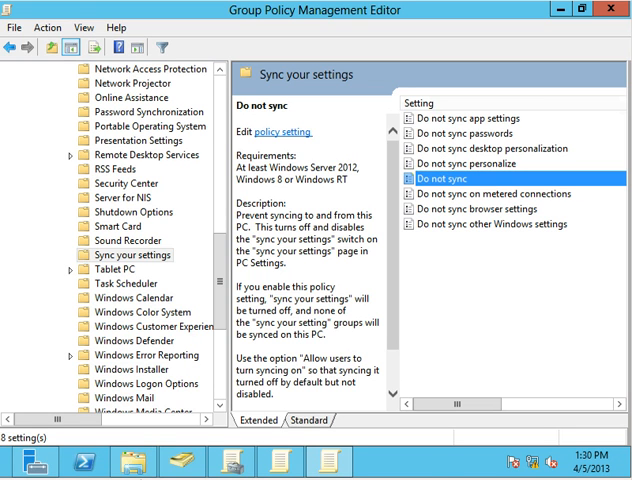
pyautogui.moveTo(422, 467)
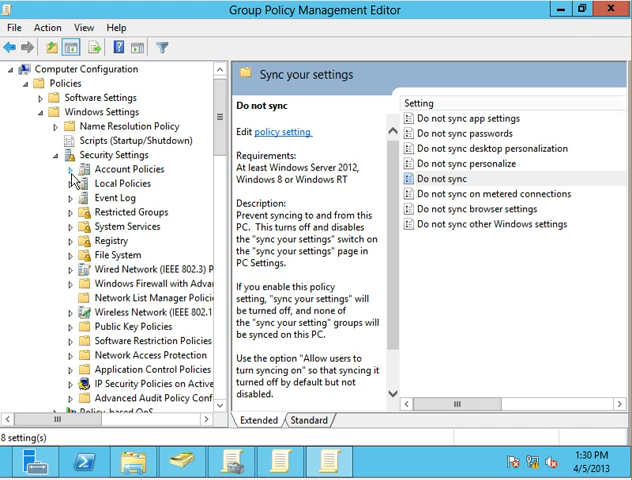
# - Open Accounts: Block Microsoft accounts under Security Options and cancel, leaving it Not Defined
pyautogui.click(62, 182)
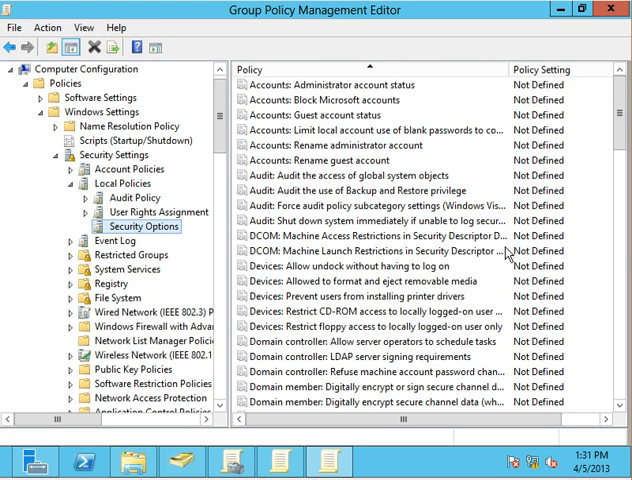
pyautogui.doubleClick(335, 99)
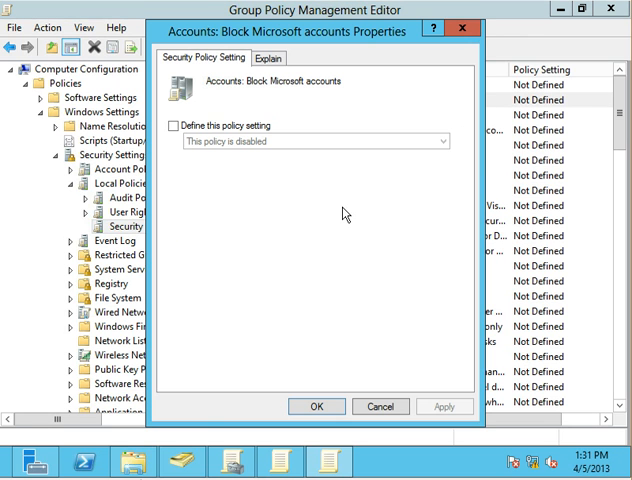
pyautogui.click(174, 127)
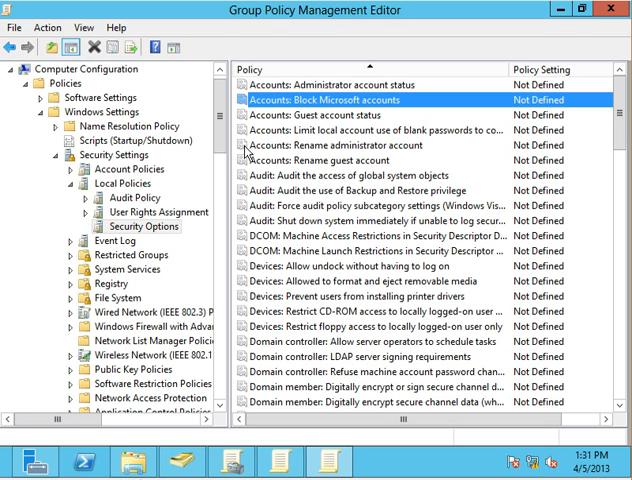
# - Scroll down through the Windows Components tree
pyautogui.scroll(-3)
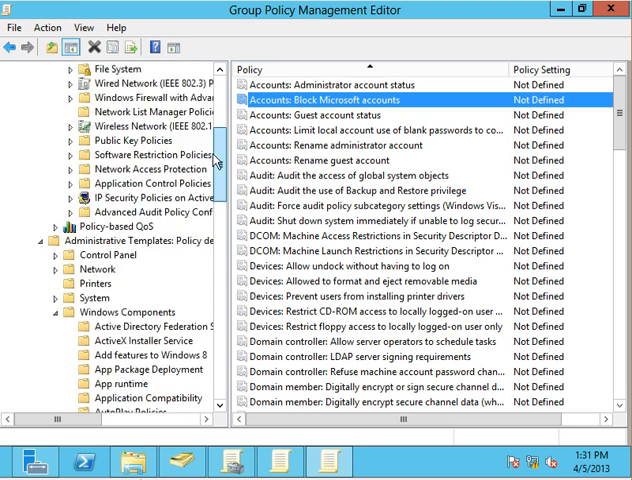
pyautogui.scroll(-3)
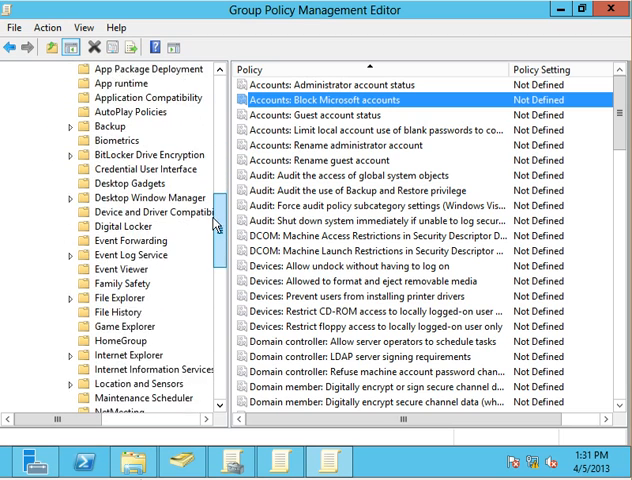
pyautogui.scroll(-3)
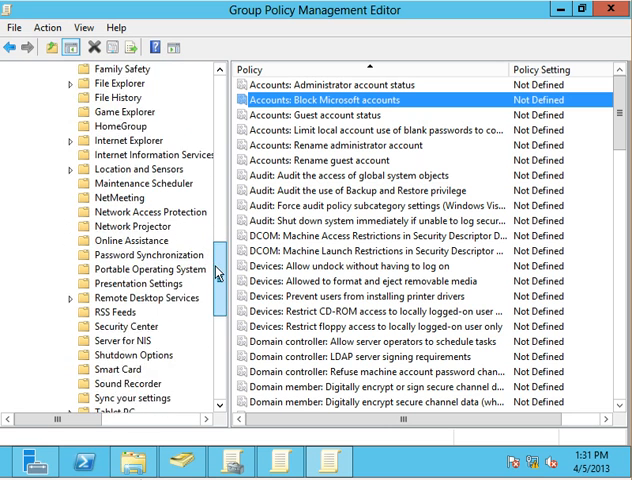
pyautogui.scroll(-3)
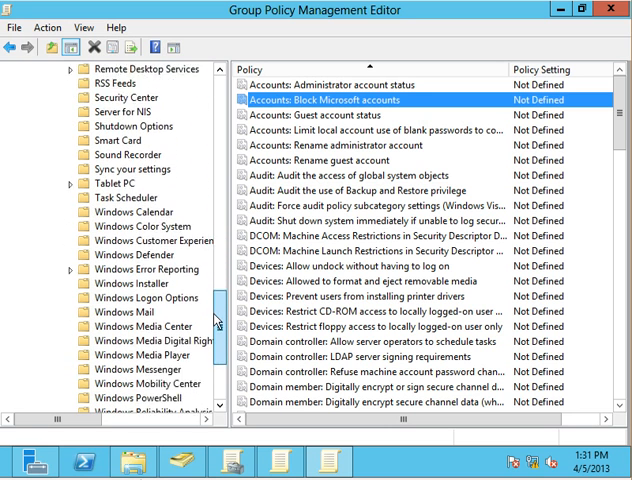
pyautogui.scroll(-3)
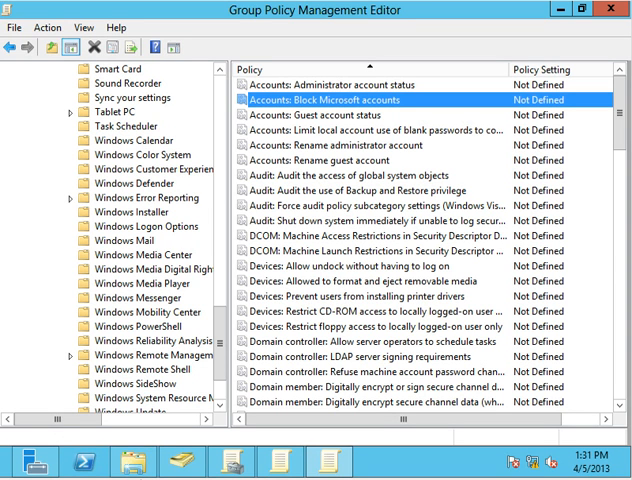
pyautogui.moveTo(220, 345)
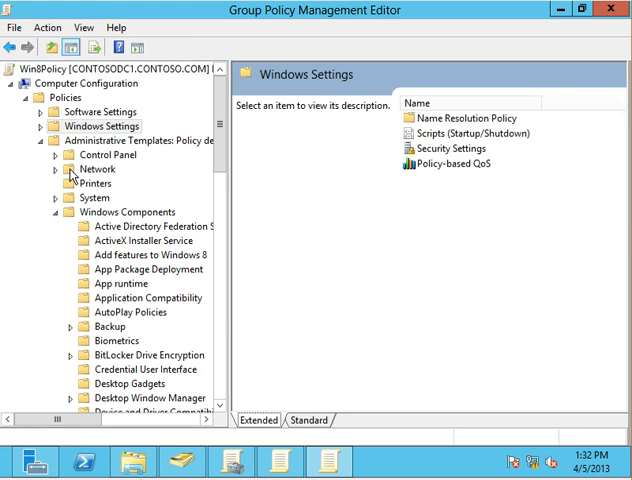
# - Expand the Network templates branch in Win8Policy's Administrative Templates tree
pyautogui.click(64, 211)
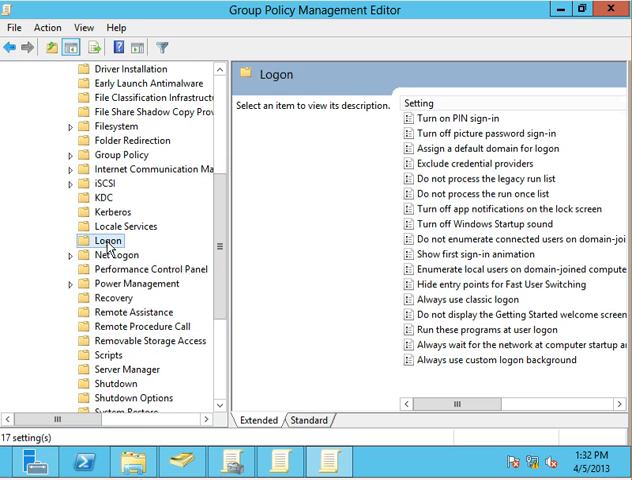
pyautogui.moveTo(461, 125)
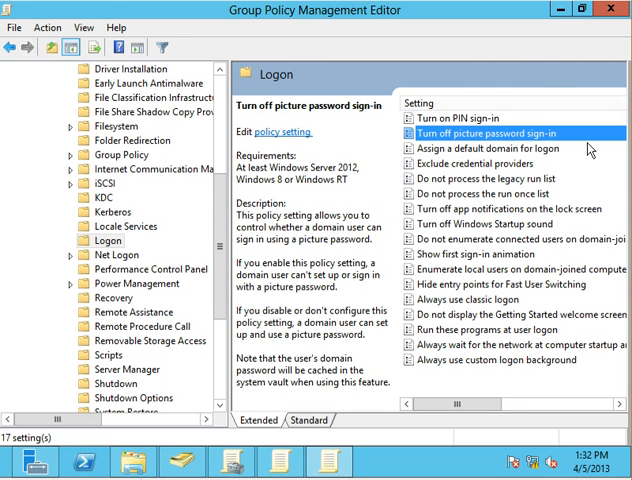
pyautogui.moveTo(389, 465)
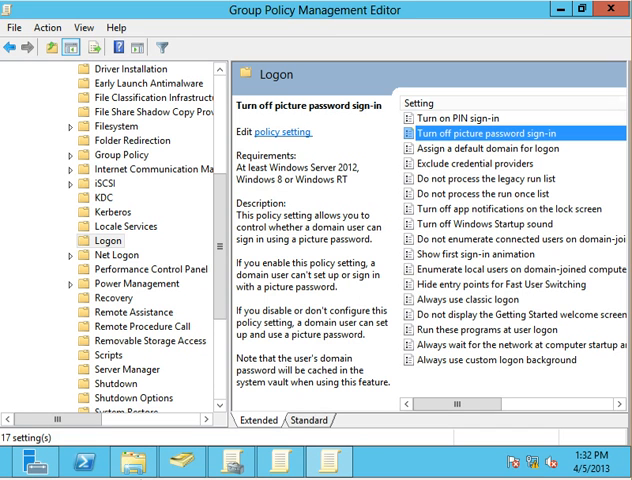
pyautogui.moveTo(224, 145)
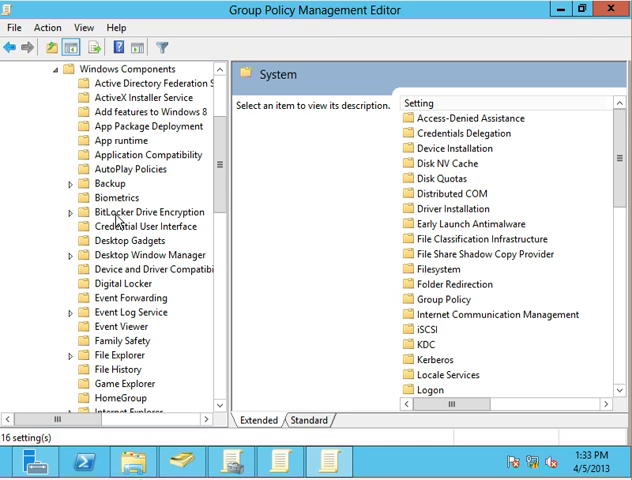
# - View Do not display the password reveal button under Credential User Interface, then press Ctrl+Alt+Delete
pyautogui.click(140, 226)
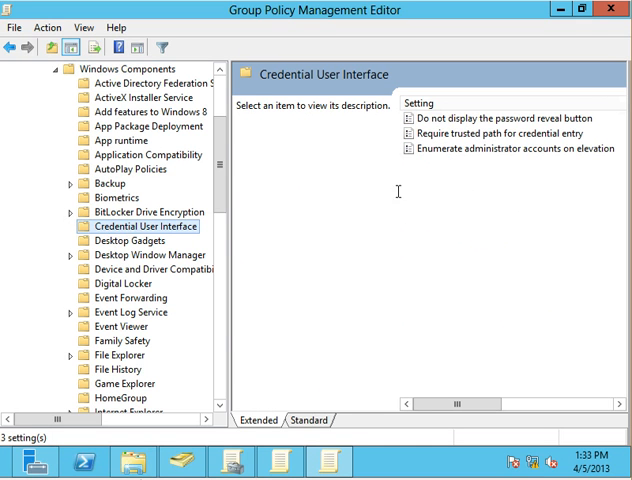
pyautogui.click(500, 116)
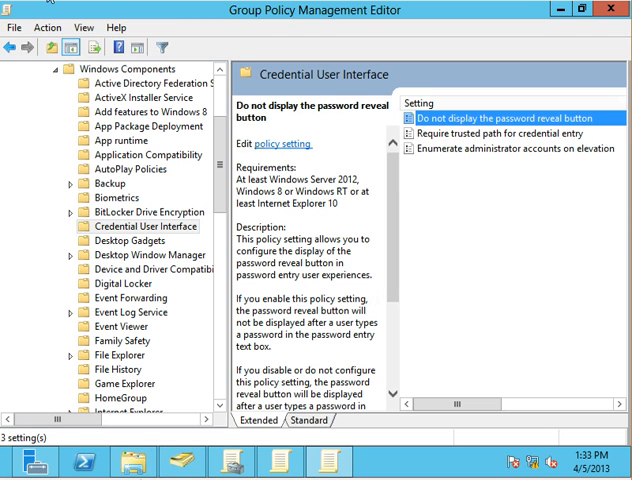
pyautogui.press('Ctrl+Alt+Delete')
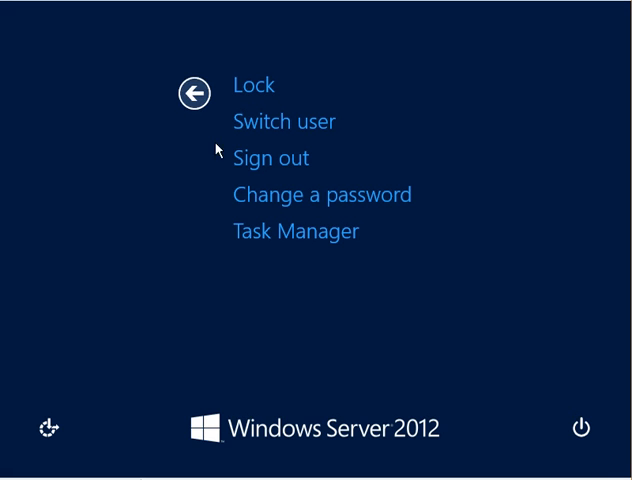
# - Lock the session, enter the password at the unlock prompt, and toggle the reveal icon
pyautogui.click(256, 84)
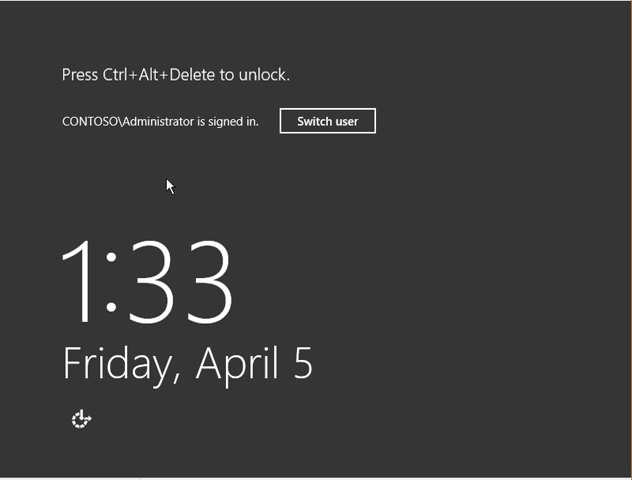
pyautogui.moveTo(220, 97)
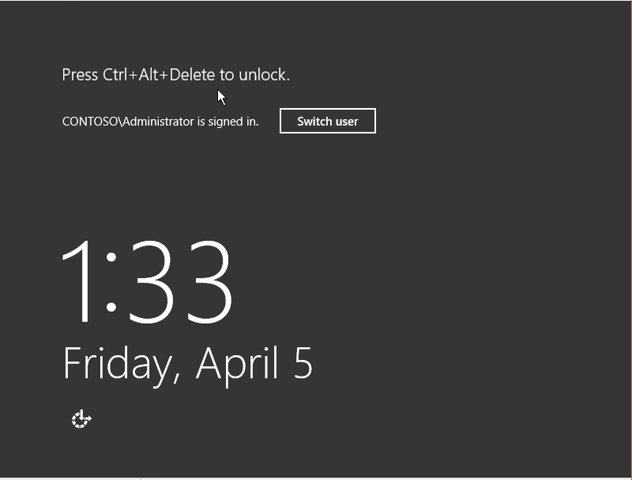
pyautogui.press('ctrl+alt+delete')
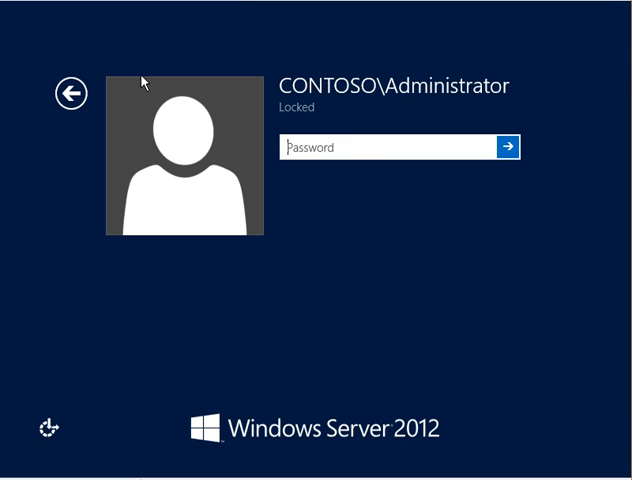
pyautogui.write('•')
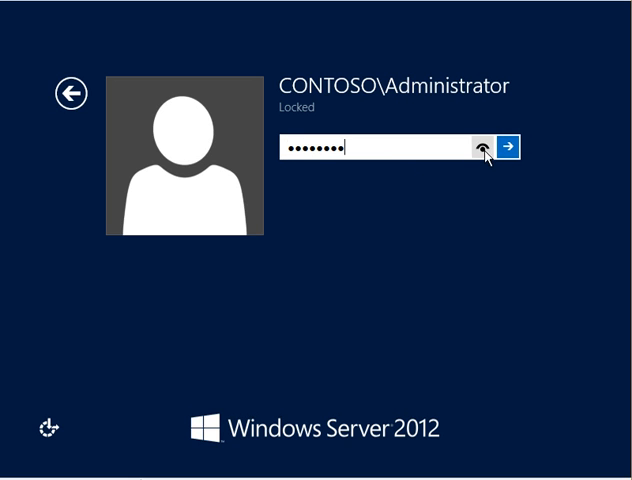
pyautogui.click(483, 148)
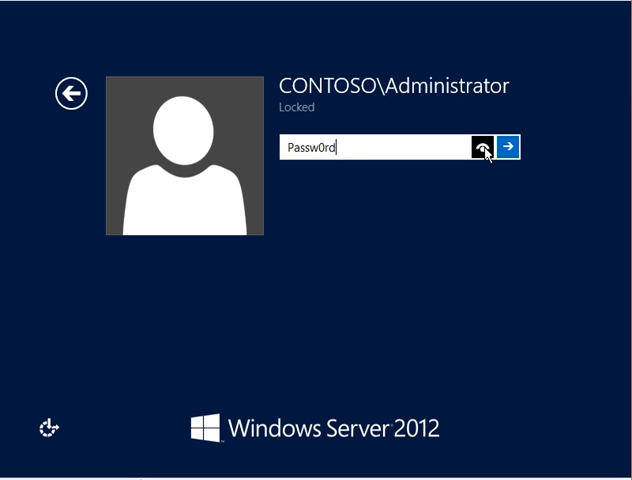
pyautogui.click(483, 149)
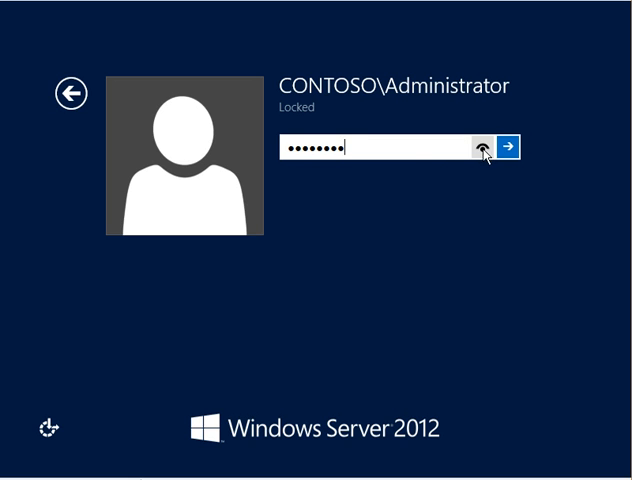
# - Submit the password twice, dismissing the expired password message each time
pyautogui.click(513, 148)
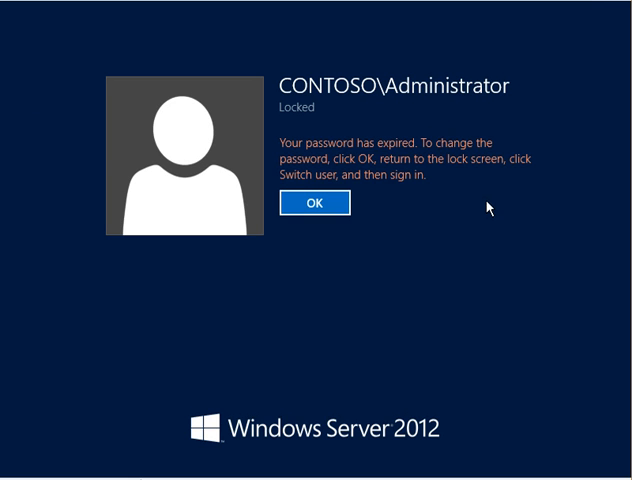
pyautogui.click(313, 202)
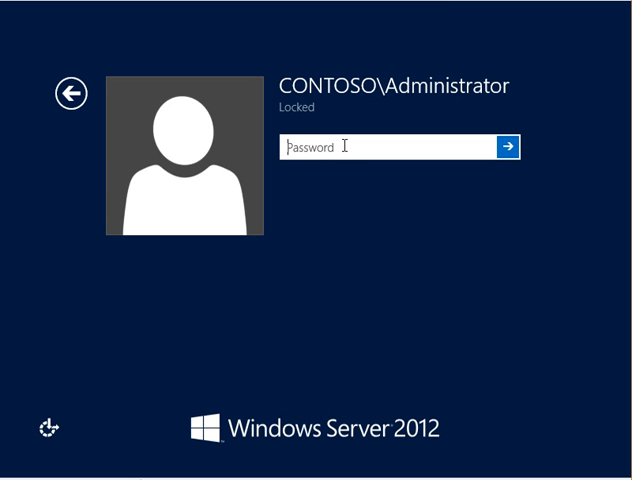
pyautogui.click(68, 93)
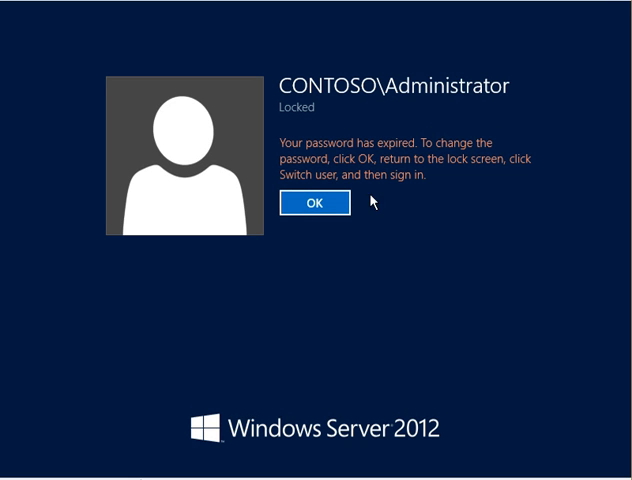
pyautogui.click(313, 202)
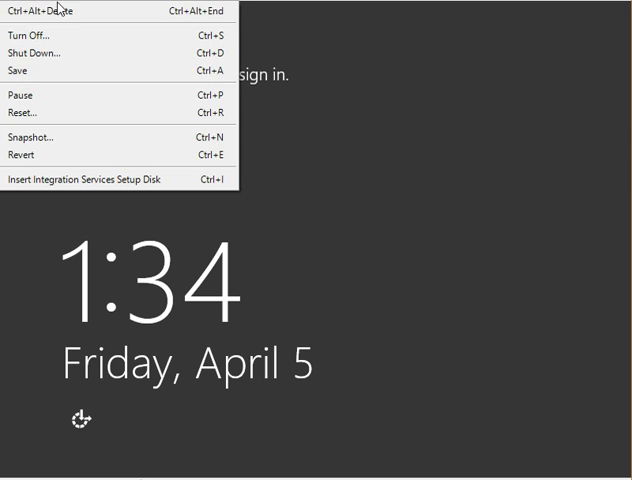
# - Sign in as Administrator, accept the must-change prompt, and enter a new password to log back in
pyautogui.click(40, 11)
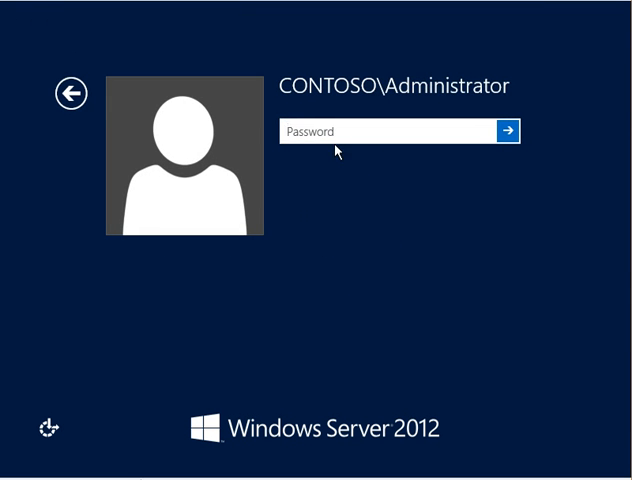
pyautogui.write('password')
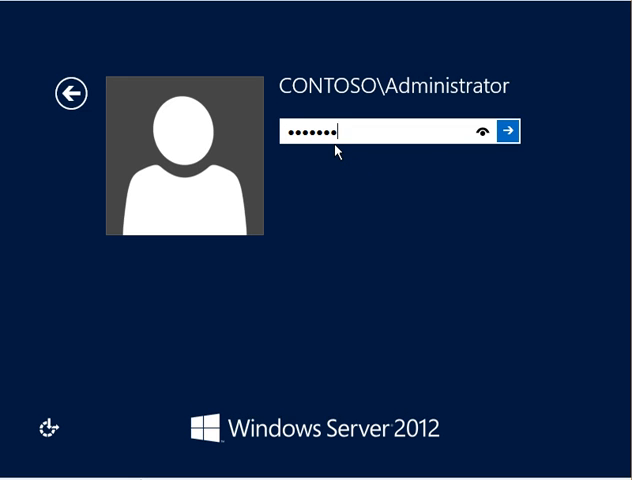
pyautogui.click(513, 131)
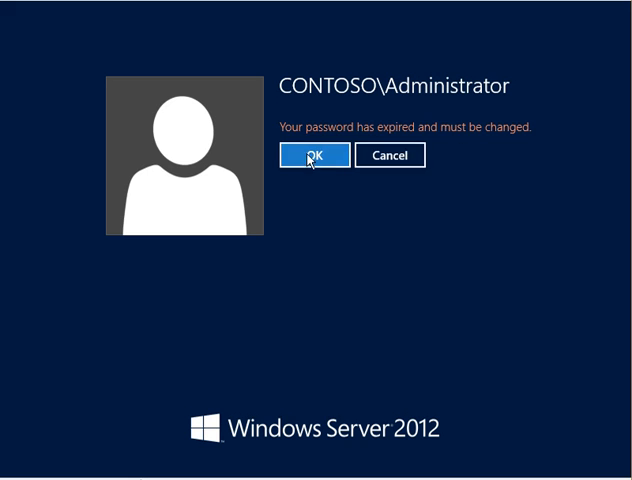
pyautogui.click(313, 155)
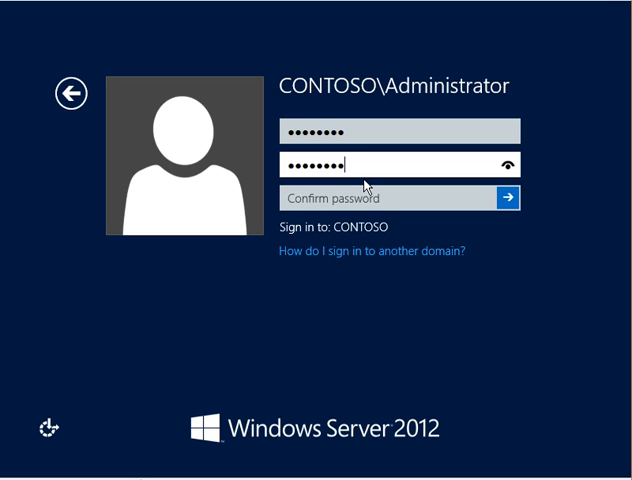
pyautogui.write('•••')
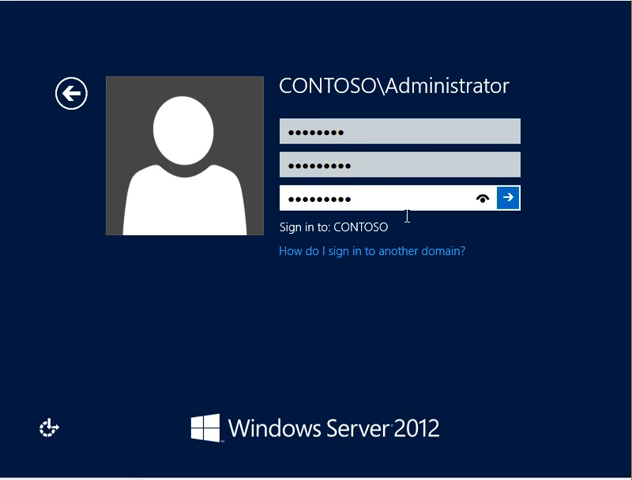
pyautogui.click(513, 197)
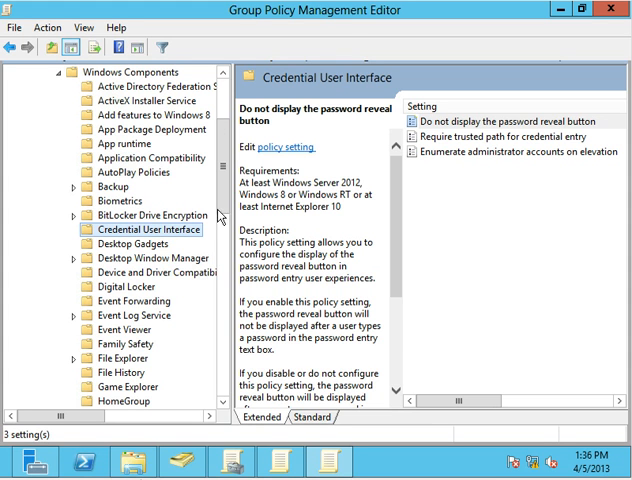
# - Open Portable Operating System and view the Windows To Go hibernate policy, leaving it Not Configured
pyautogui.scroll(-3)
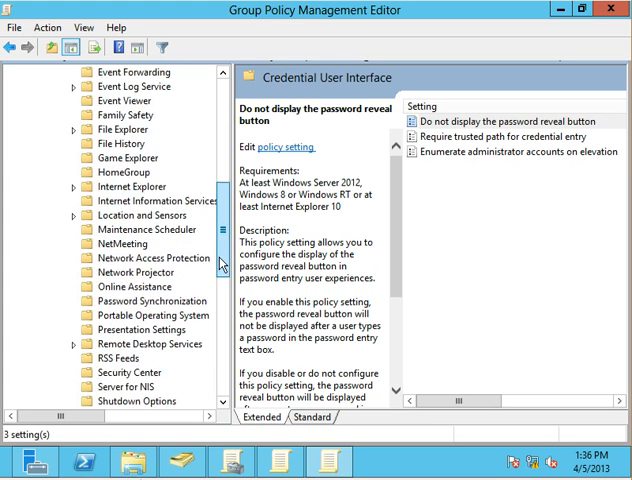
pyautogui.click(150, 300)
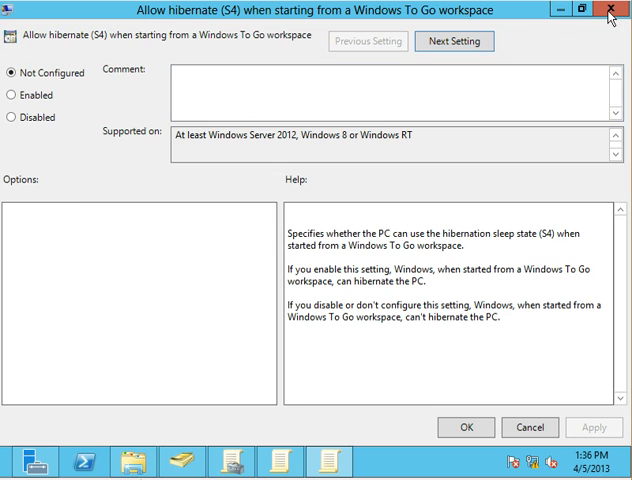
pyautogui.click(616, 9)
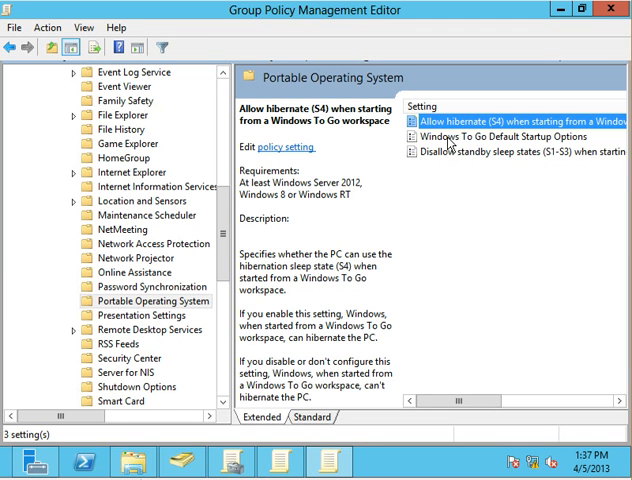
pyautogui.doubleClick(515, 120)
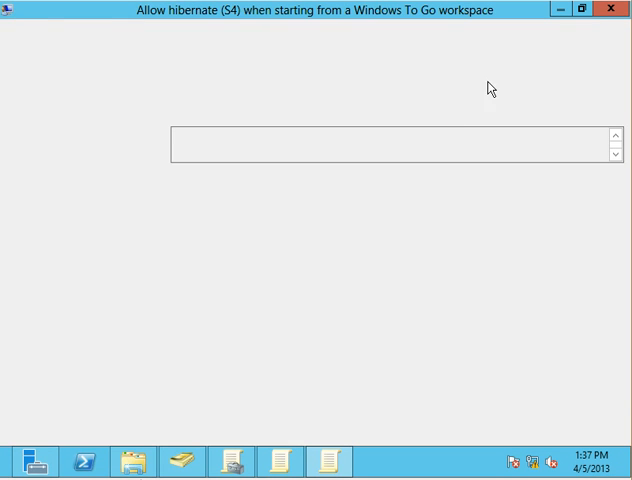
# - Review Windows To Go Default Startup Options and Disallow standby sleep states, closing without changes
pyautogui.click(510, 136)
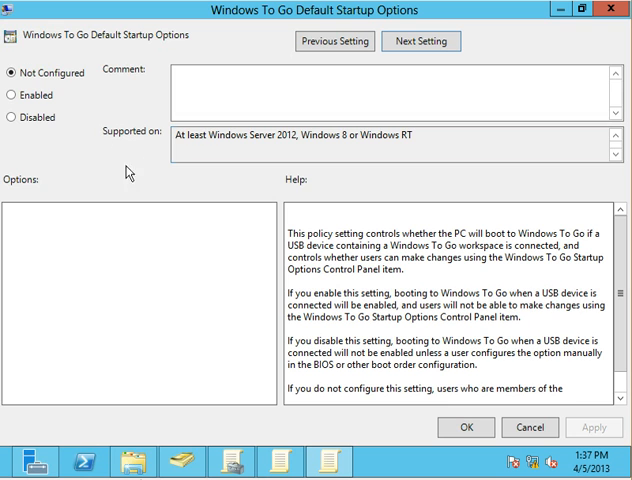
pyautogui.moveTo(218, 185)
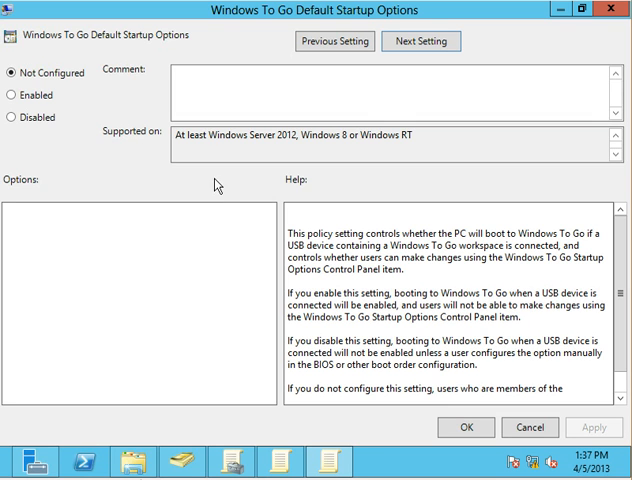
pyautogui.moveTo(328, 221)
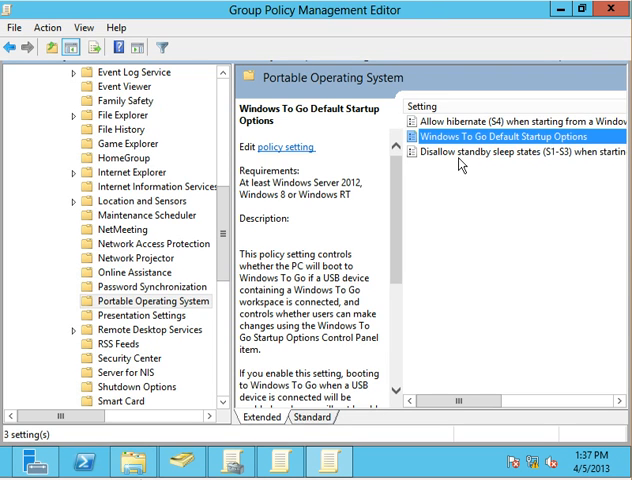
pyautogui.doubleClick(520, 153)
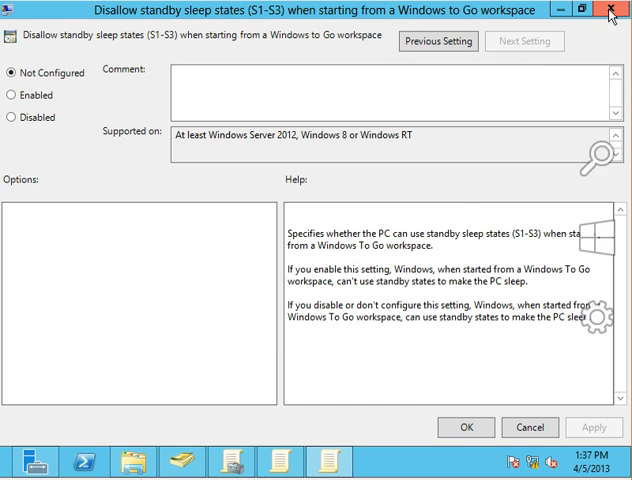
pyautogui.click(613, 10)
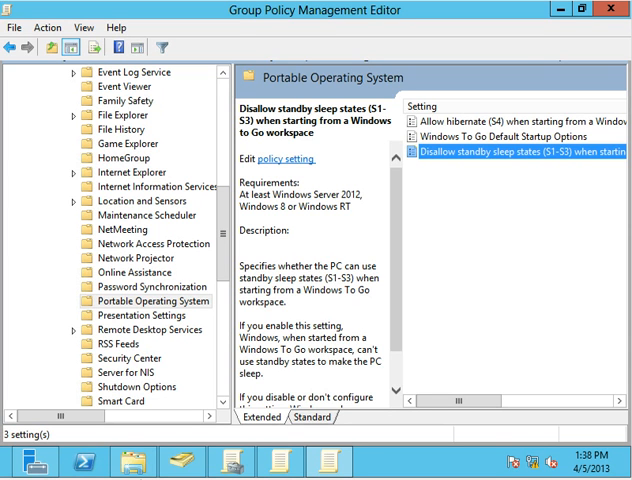
pyautogui.moveTo(388, 479)
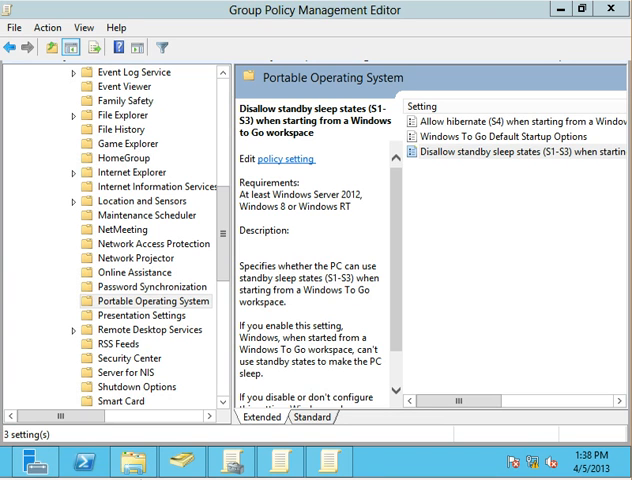
pyautogui.moveTo(352, 358)
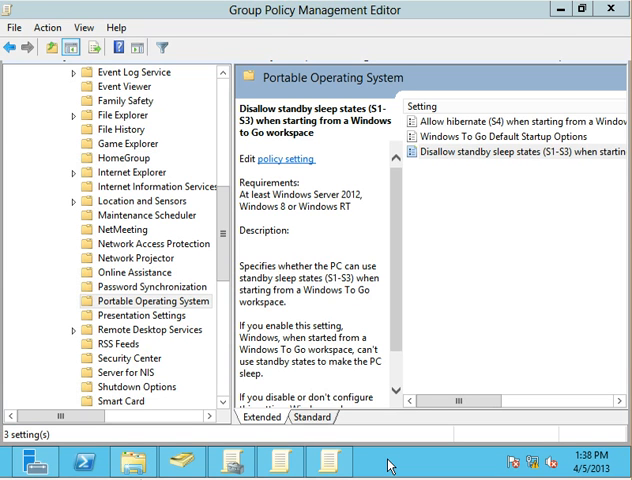
pyautogui.moveTo(135, 135)
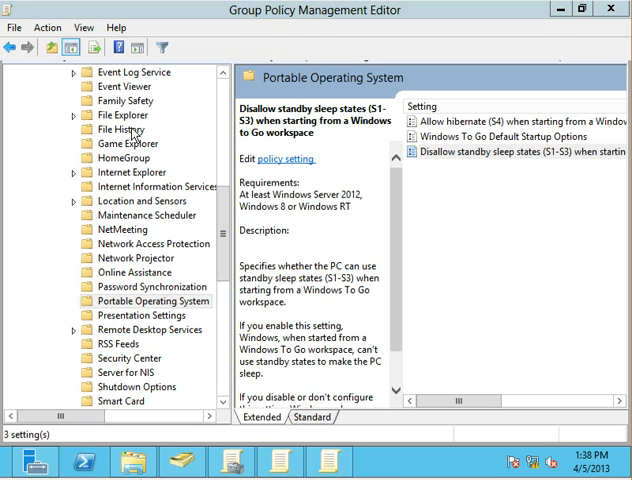
# - Select File History and open its Turn off File History policy
pyautogui.click(117, 128)
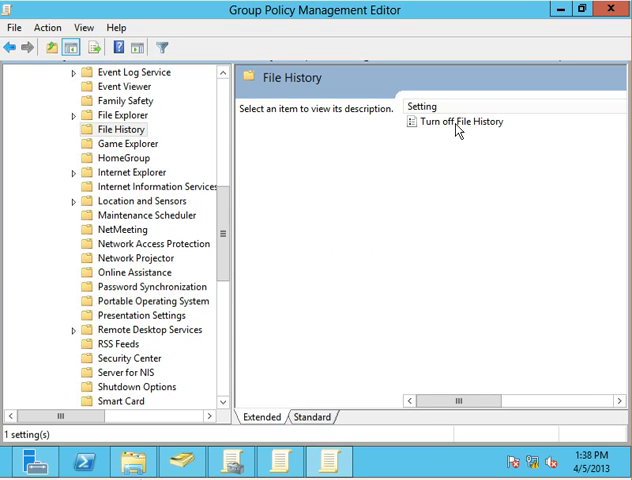
pyautogui.doubleClick(455, 121)
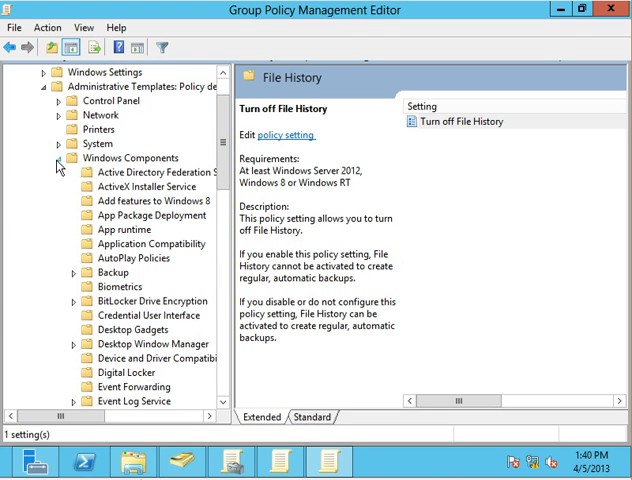
# - Under System > Internet Communication settings, open Turn off access to the Store and cancel, leaving it Not configured
pyautogui.click(134, 215)
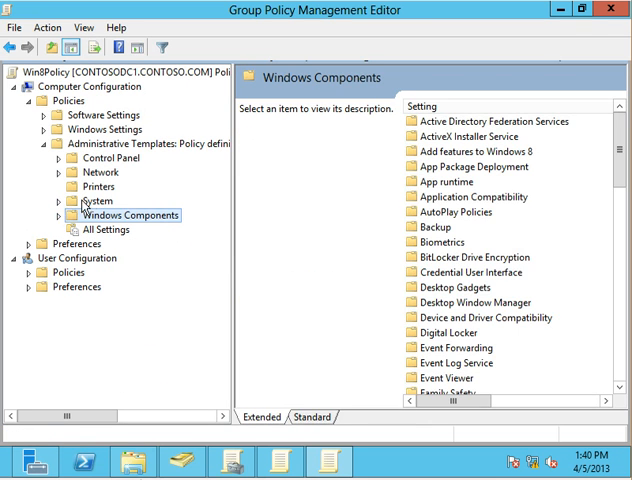
pyautogui.click(96, 200)
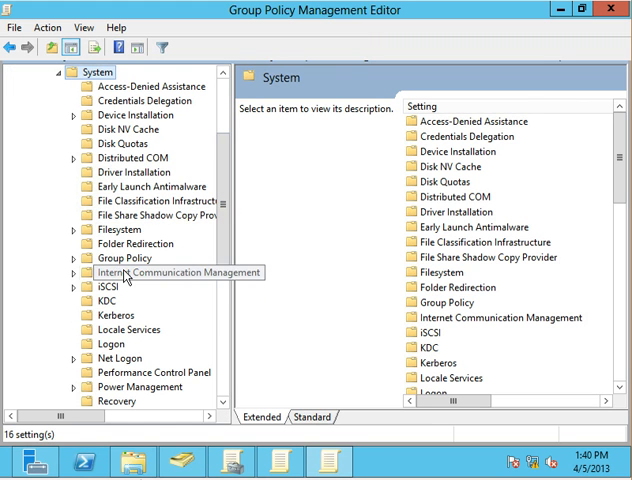
pyautogui.click(178, 271)
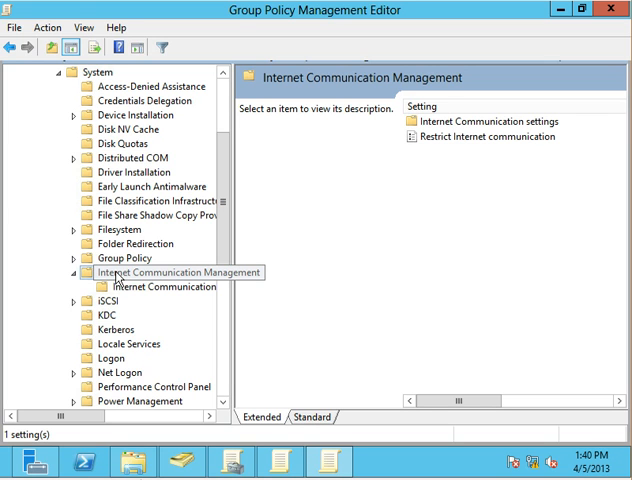
pyautogui.click(179, 287)
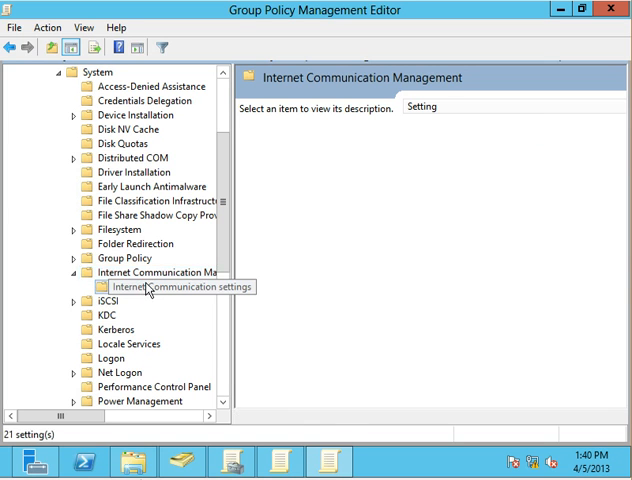
pyautogui.click(168, 289)
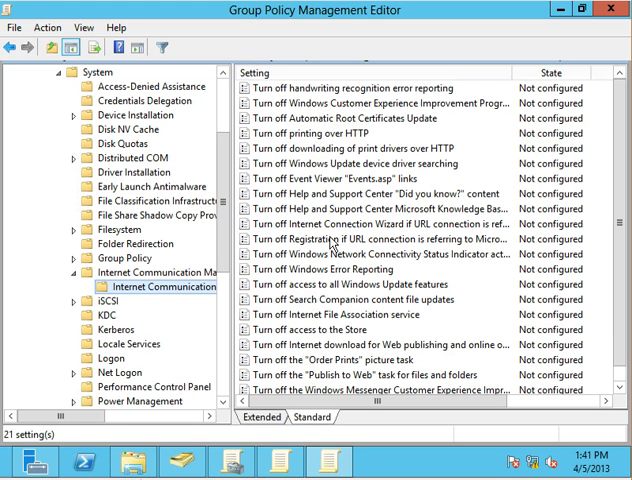
pyautogui.doubleClick(330, 329)
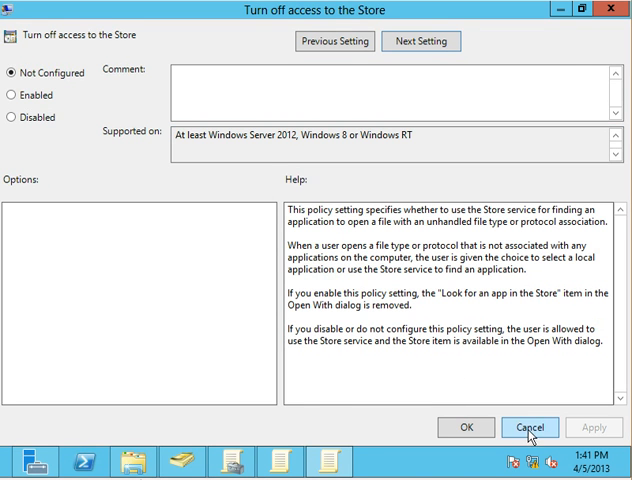
pyautogui.click(531, 426)
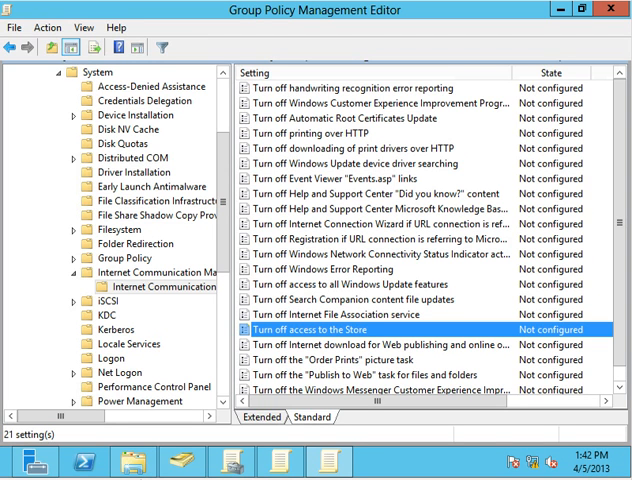
pyautogui.moveTo(178, 300)
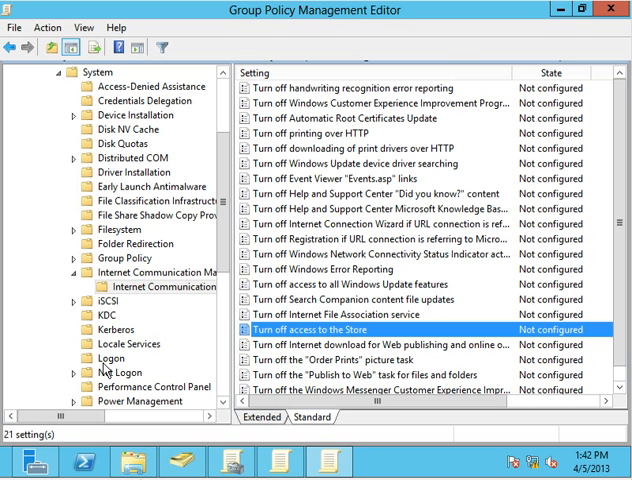
# - Review the Logon policies and try Disabled on Show first sign-in animation, leaving it Not configured
pyautogui.click(110, 357)
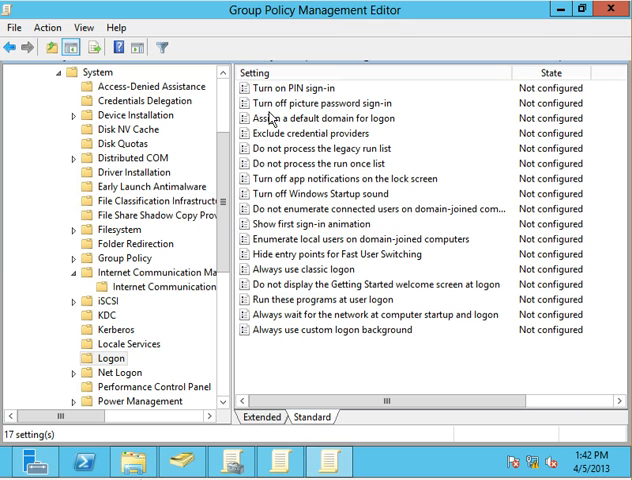
pyautogui.moveTo(285, 180)
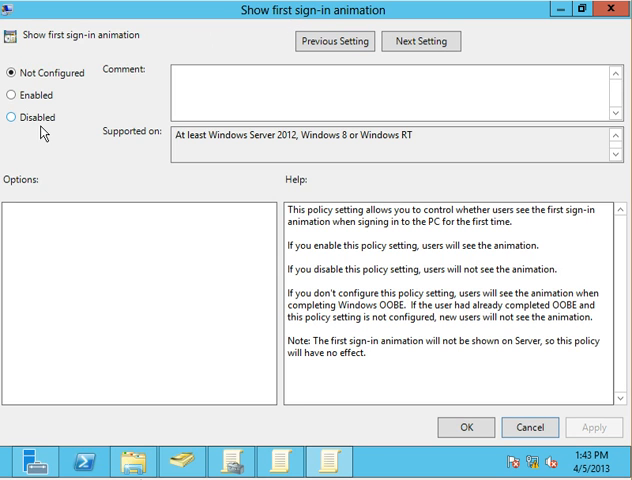
pyautogui.click(13, 117)
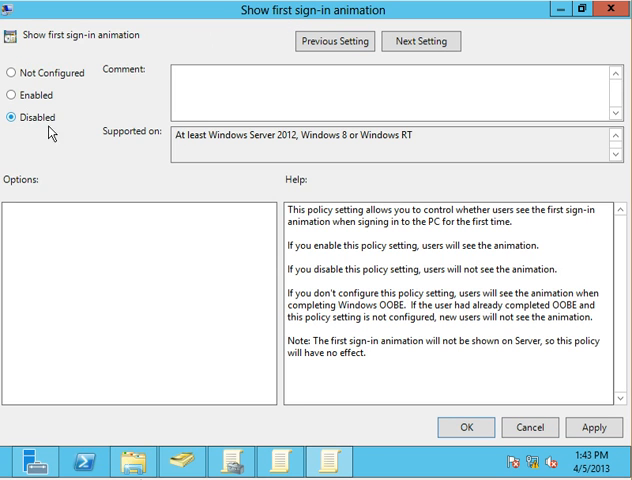
pyautogui.click(478, 101)
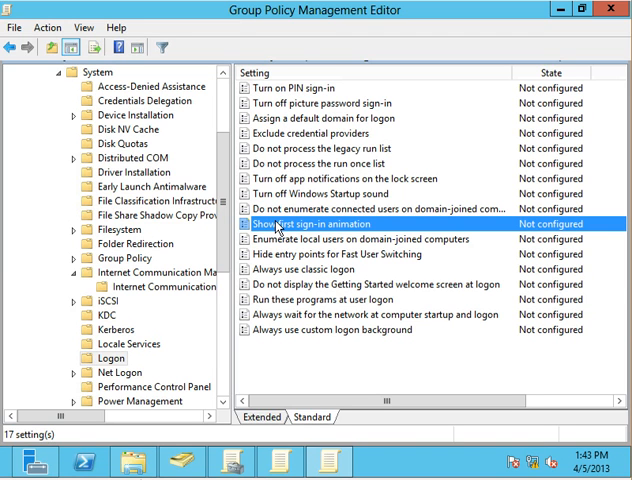
pyautogui.moveTo(415, 457)
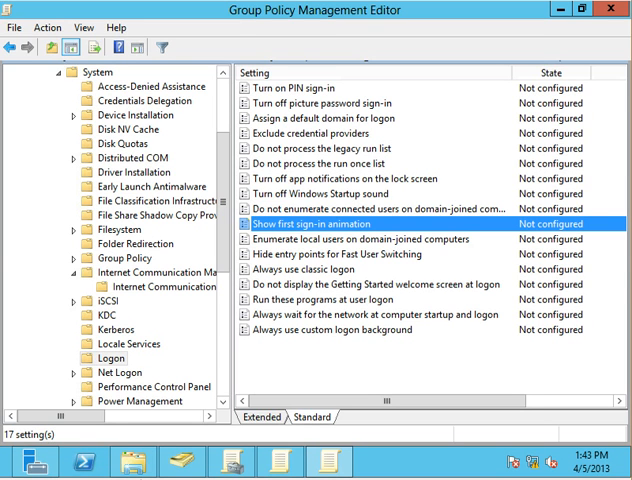
pyautogui.moveTo(427, 405)
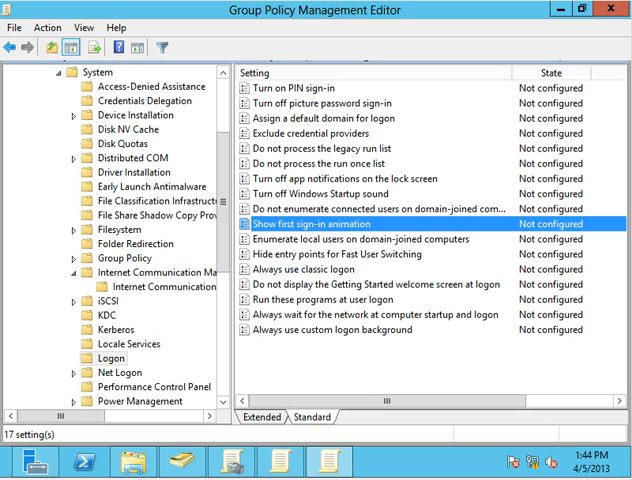
# - Show the two Access-Denied Assistance policies, including Customize message for Access Denied errors
pyautogui.click(150, 86)
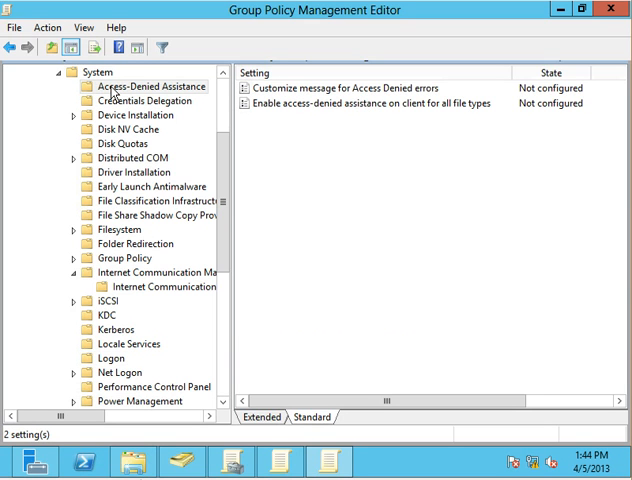
pyautogui.moveTo(287, 111)
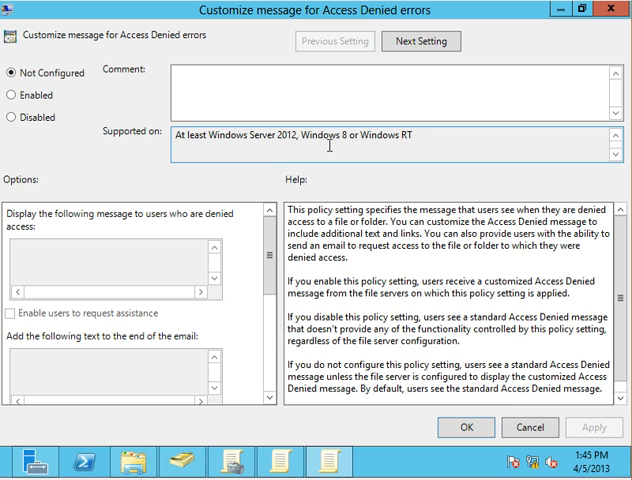
pyautogui.moveTo(475, 222)
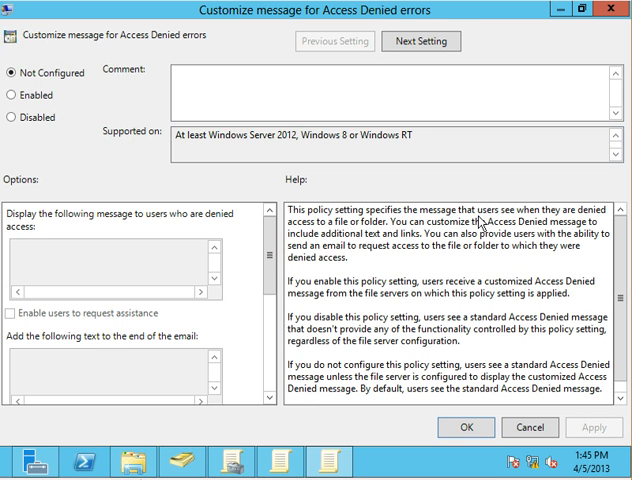